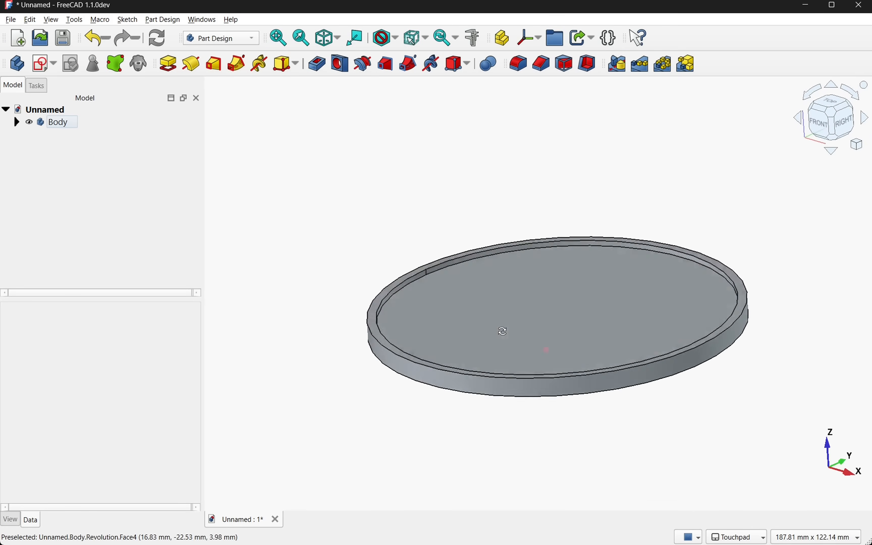
Expand the dish Body and its Revolution in the tree and show the revolution's profile Sketch
click(58, 121)
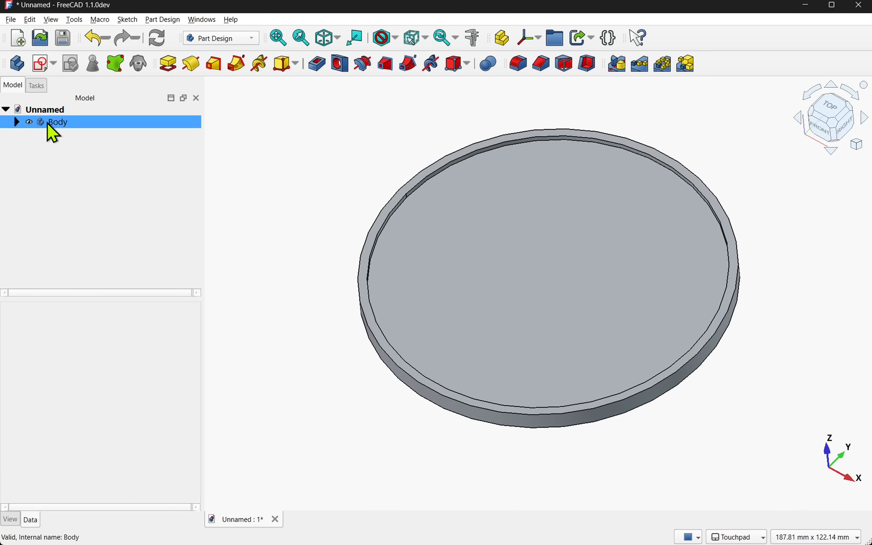
click(57, 122)
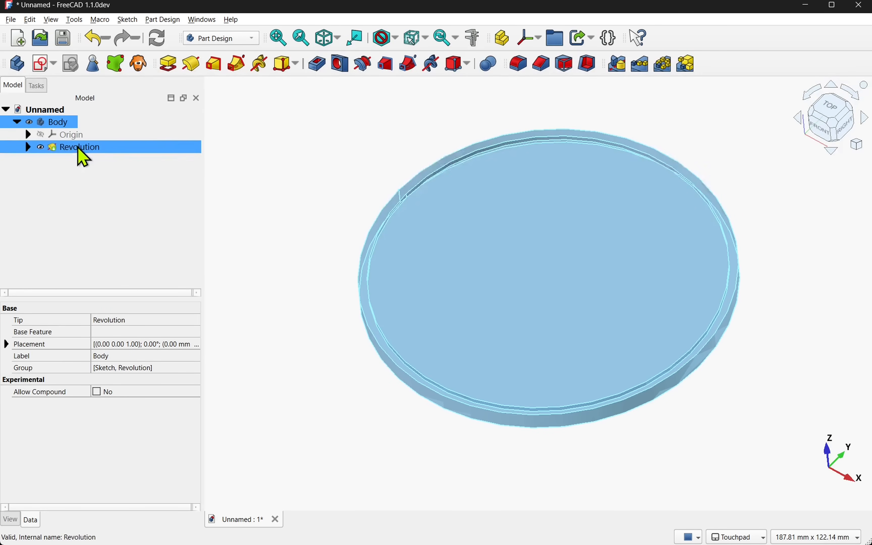
click(28, 147)
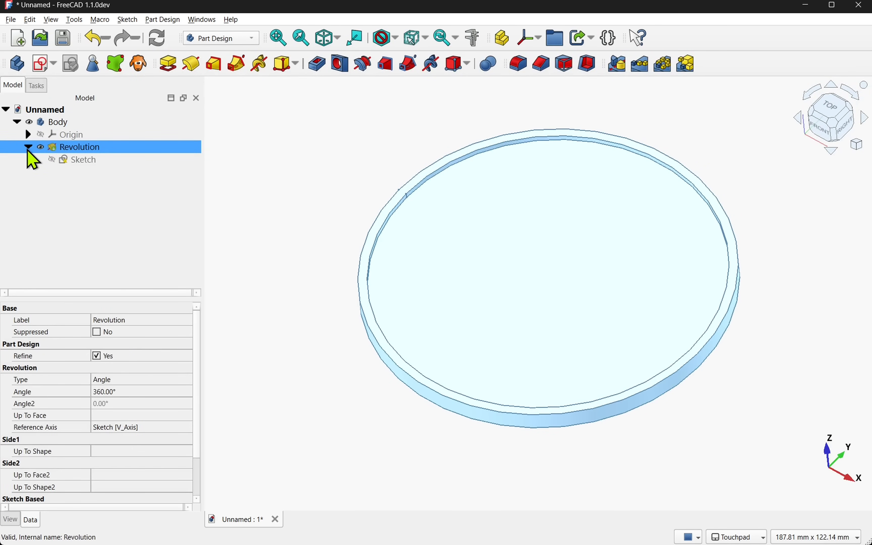
click(84, 160)
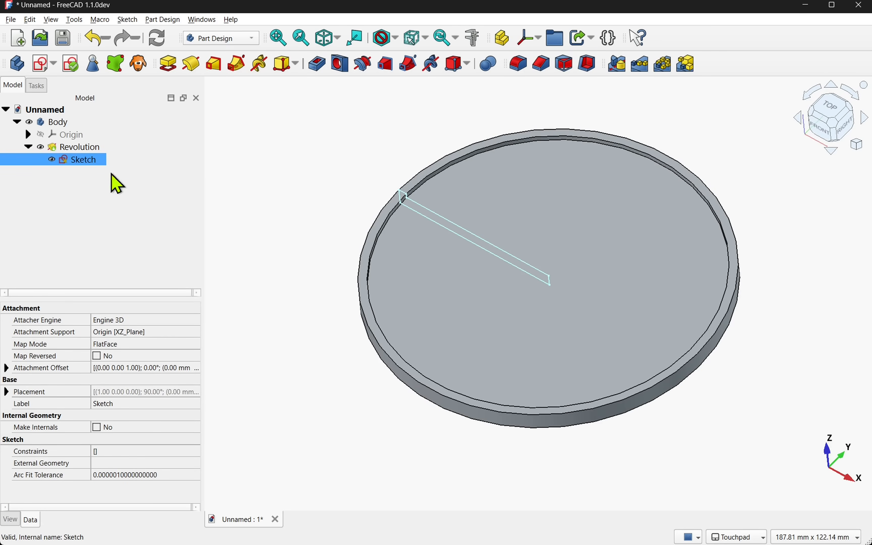
mouse_move(452, 242)
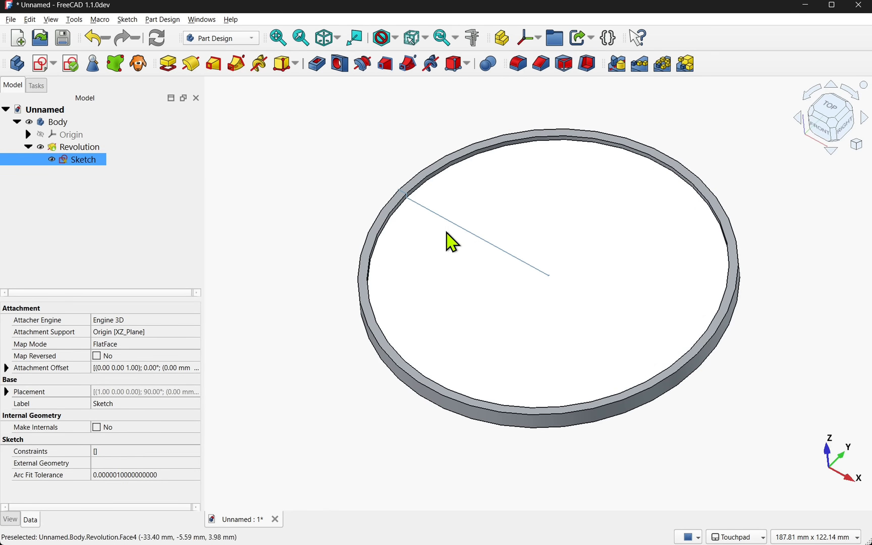
mouse_move(638, 217)
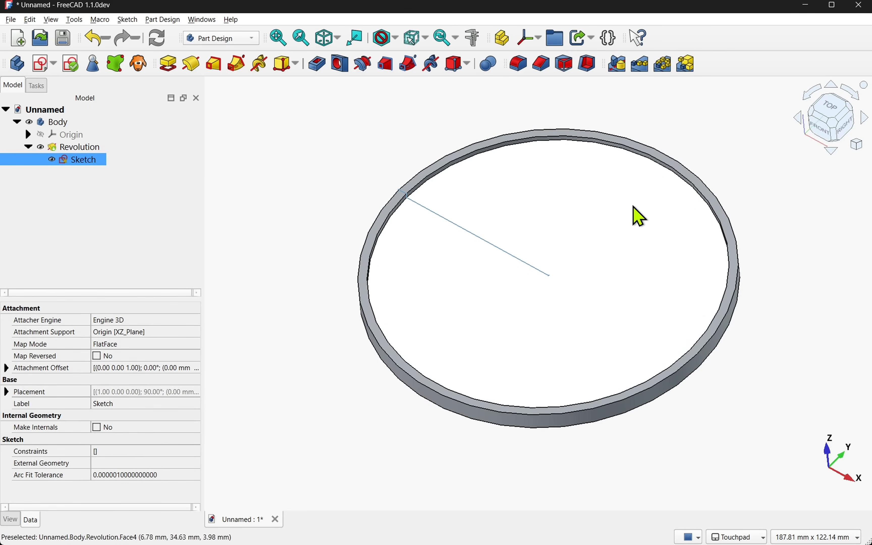
mouse_move(650, 255)
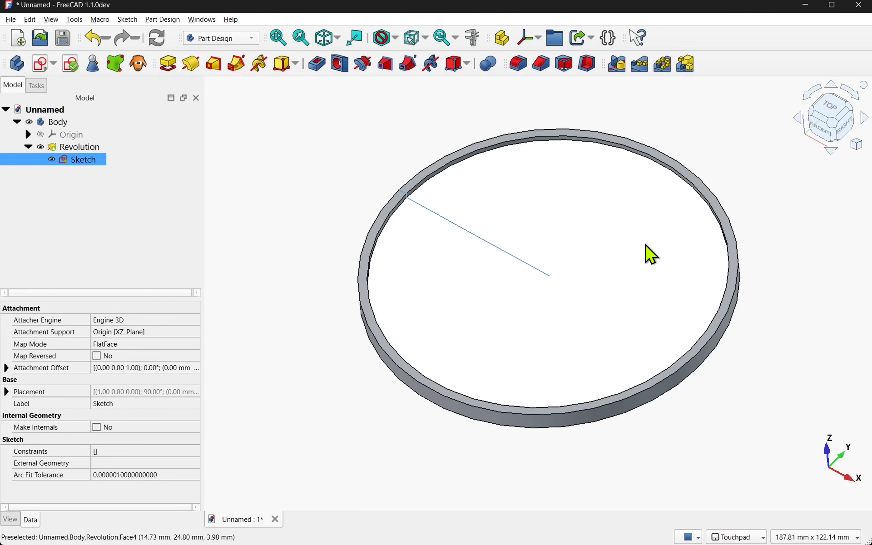
mouse_move(508, 228)
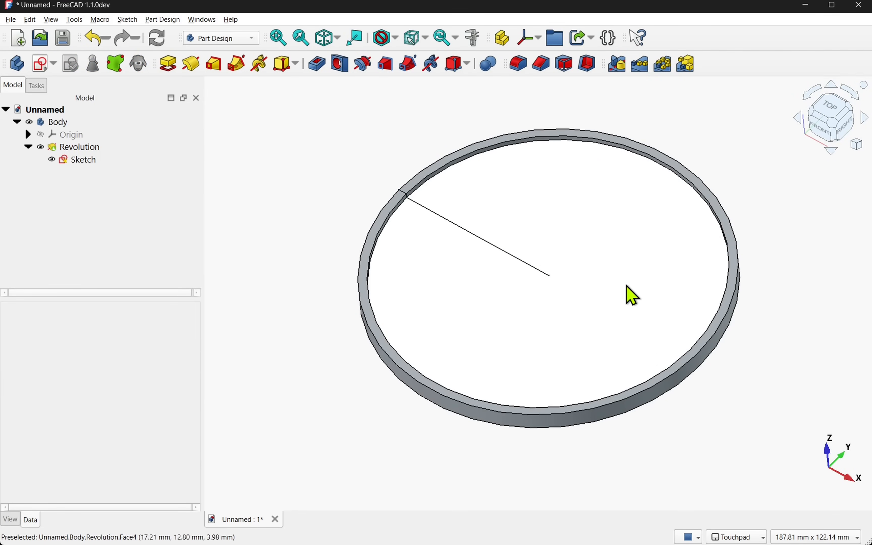
mouse_move(618, 360)
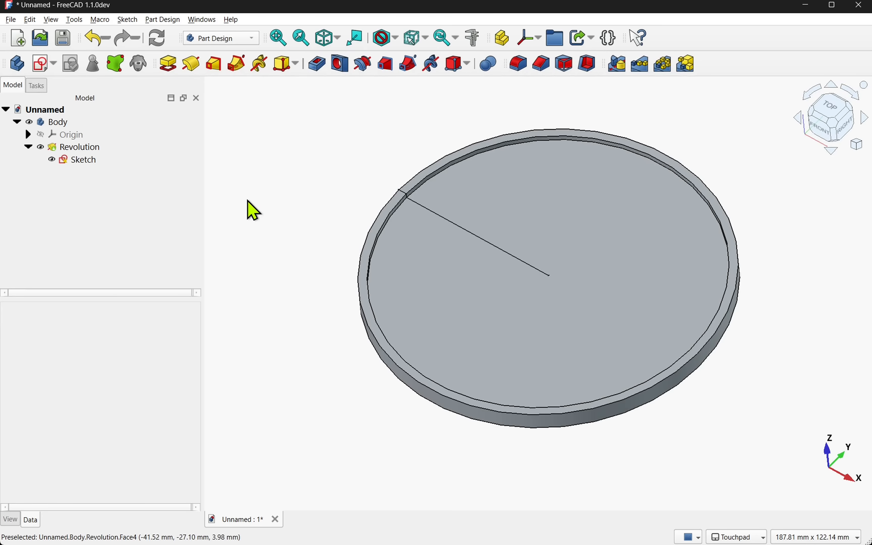
mouse_move(15, 63)
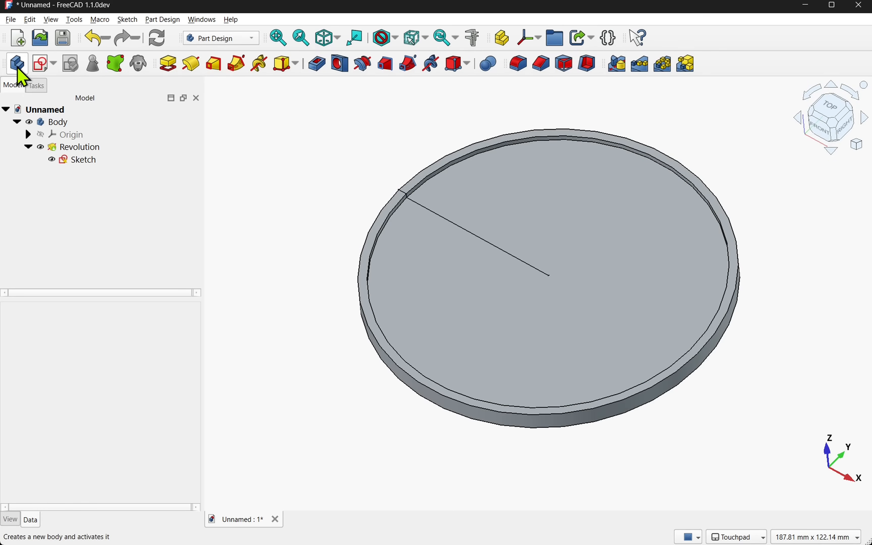
Create a new active body and bind a copy of the dish's inner top face into it
click(16, 63)
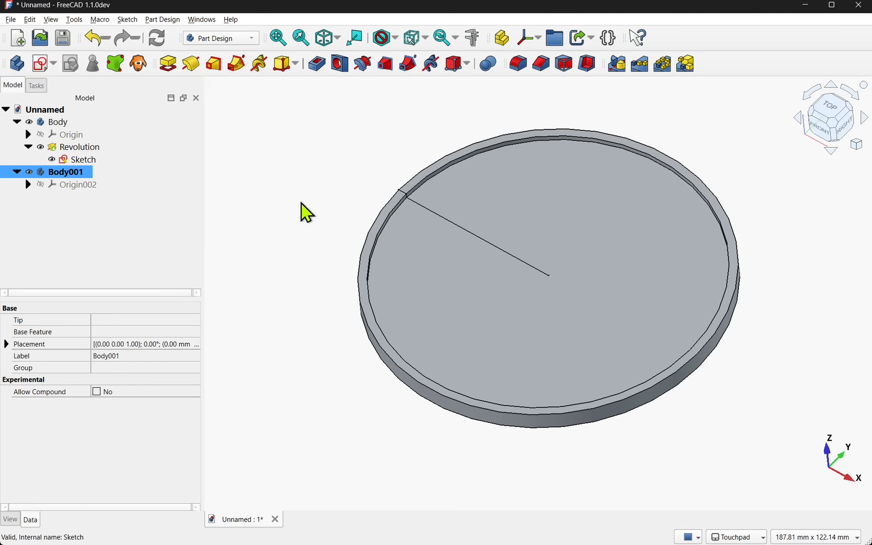
click(83, 146)
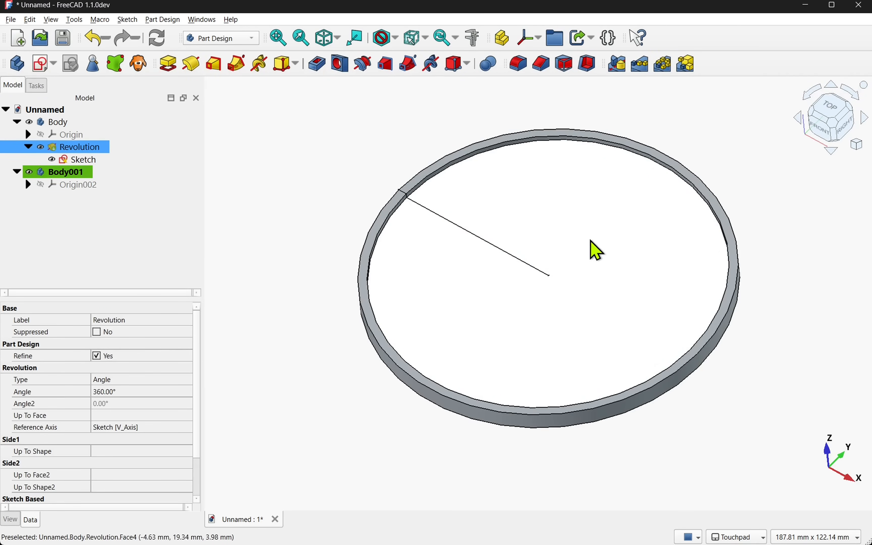
click(45, 109)
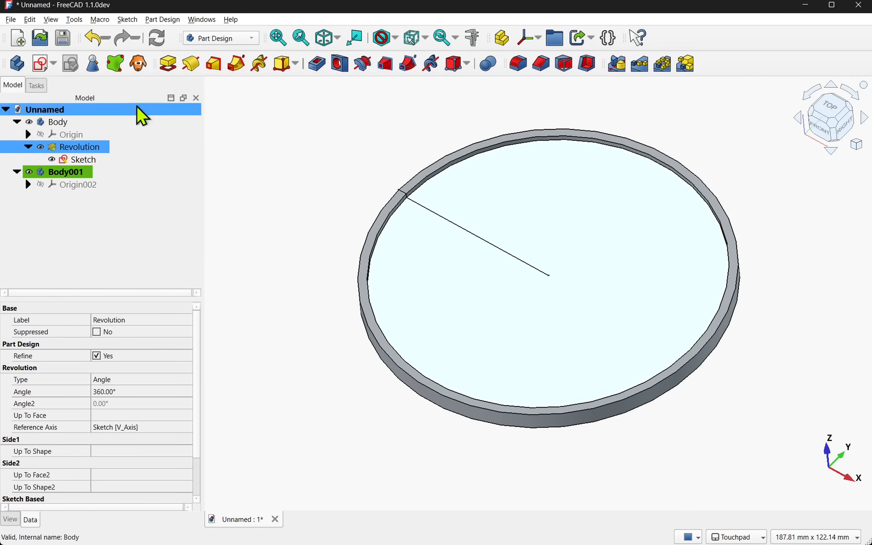
click(58, 121)
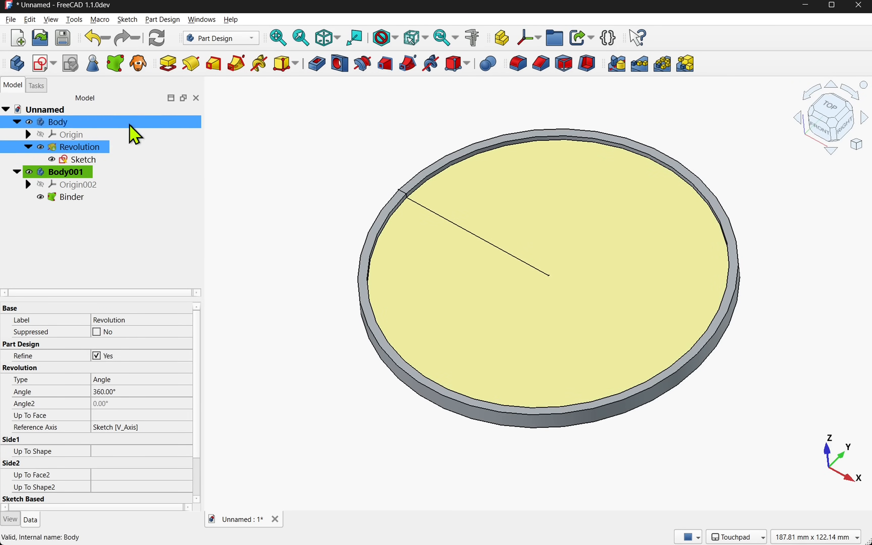
click(65, 171)
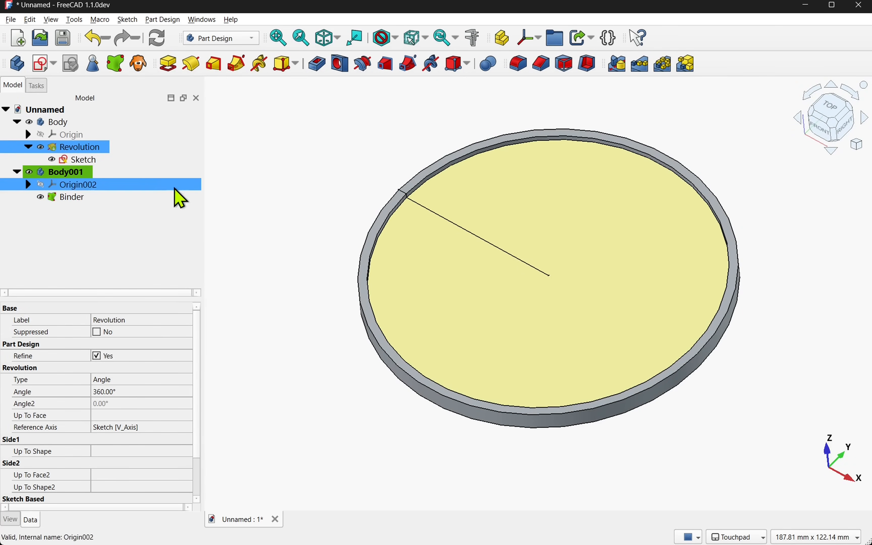
Hide the dish body and start a new sketch on the bound face
click(58, 122)
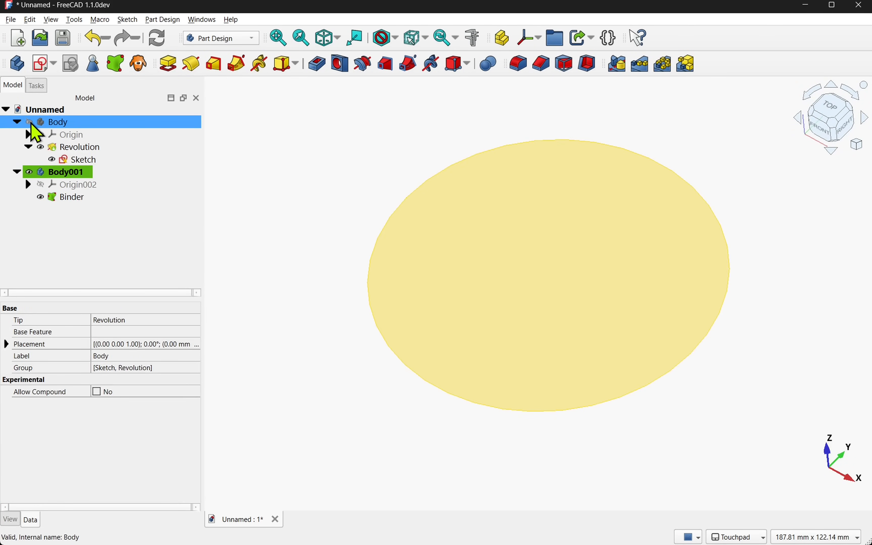
click(71, 196)
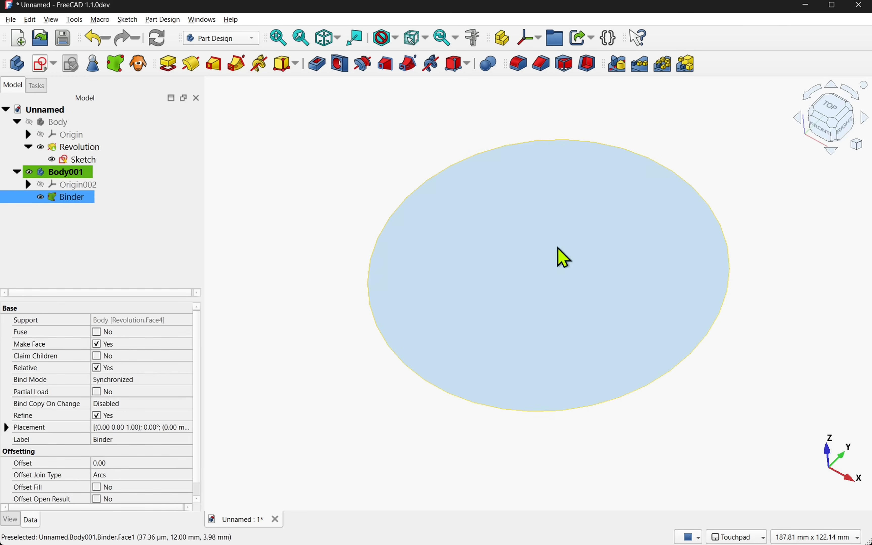
click(40, 63)
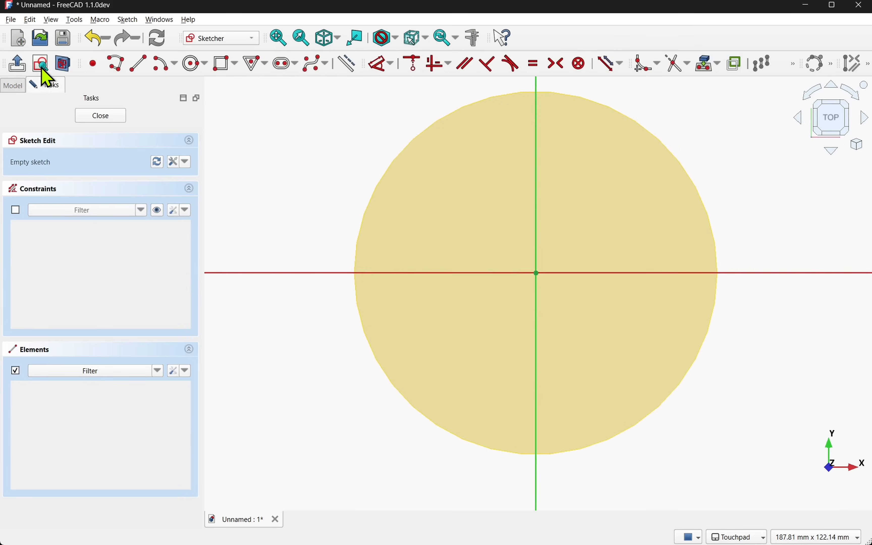
mouse_move(282, 63)
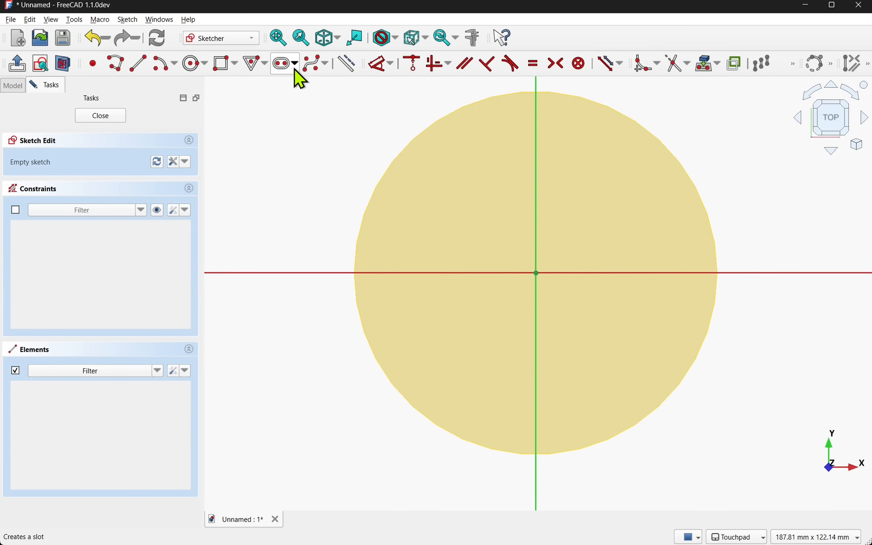
Draw a curved Arc Slot outline across the bound face and close the sketch
click(281, 62)
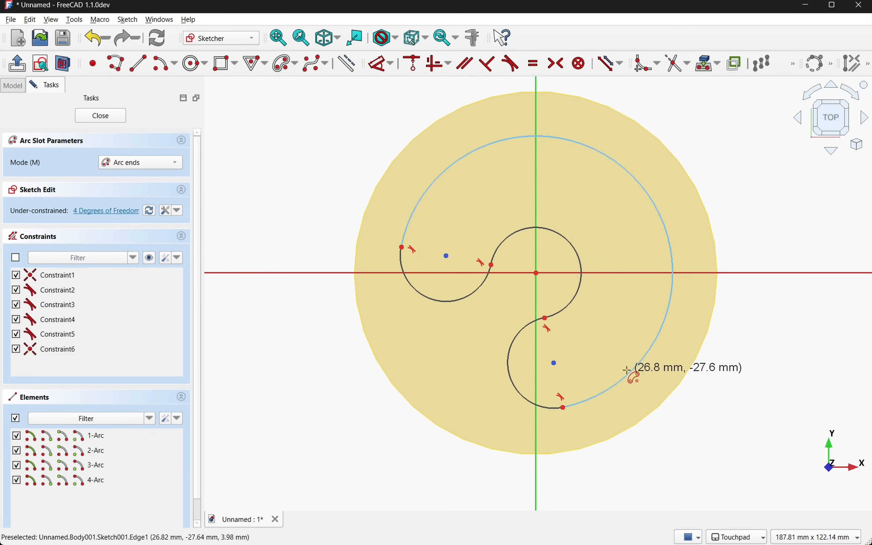
click(100, 115)
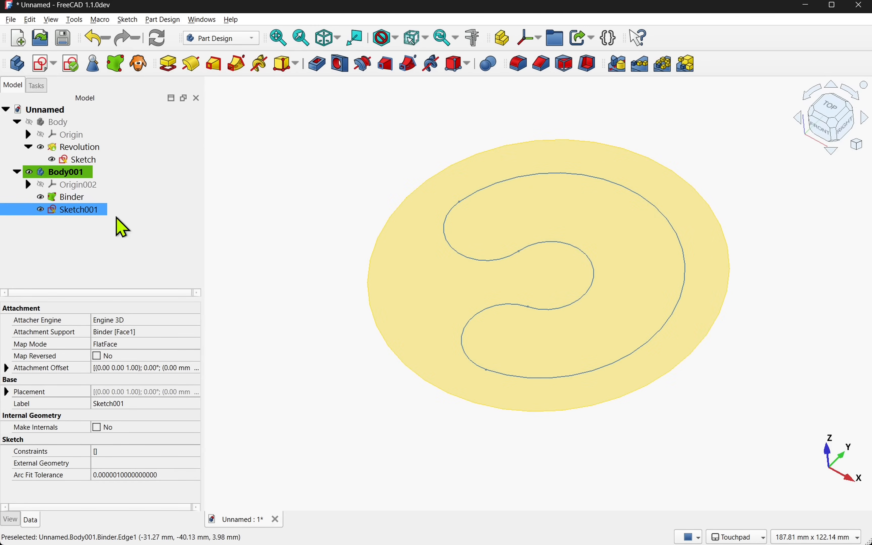
Show the dish again and pad the slot sketch 9 mm reversed, down into the dish
click(58, 122)
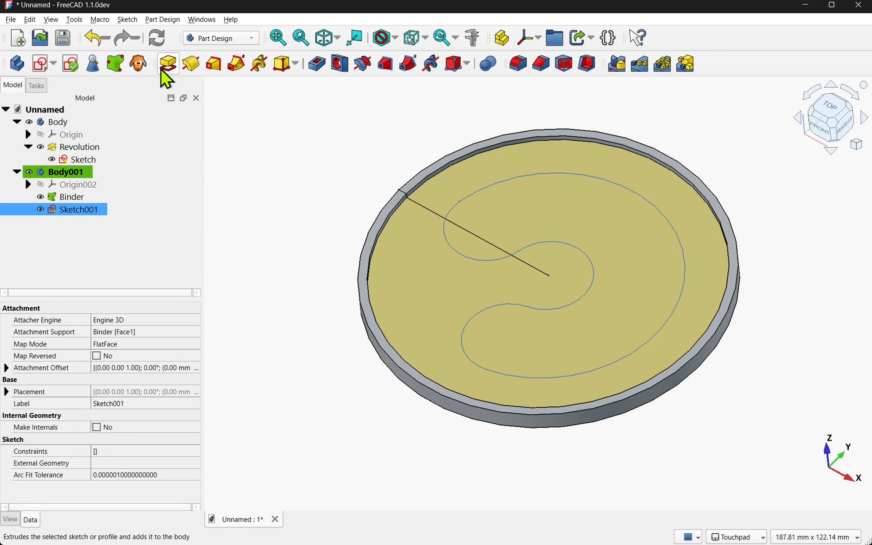
click(167, 63)
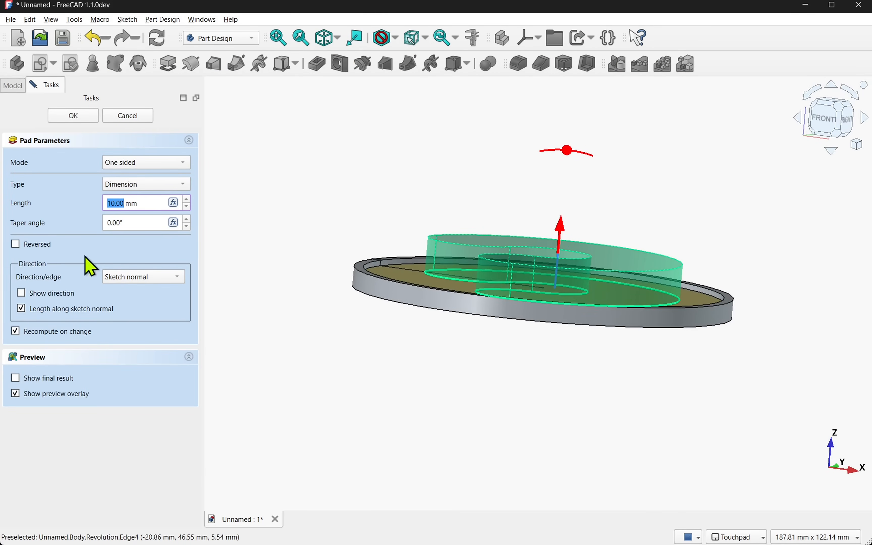
click(16, 244)
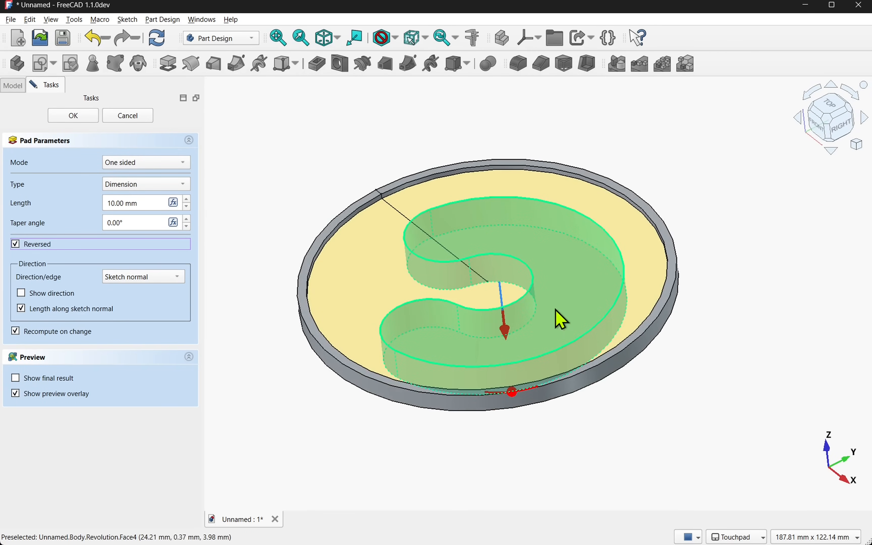
mouse_move(412, 285)
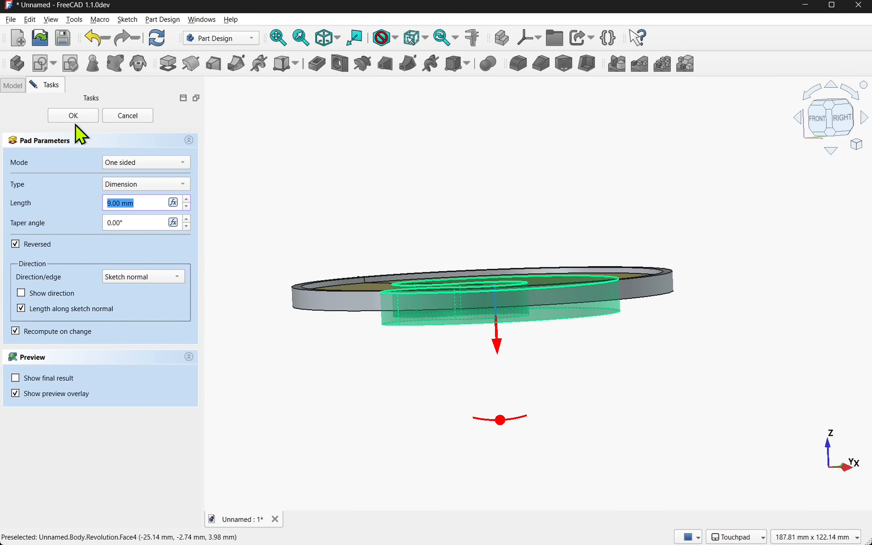
click(72, 115)
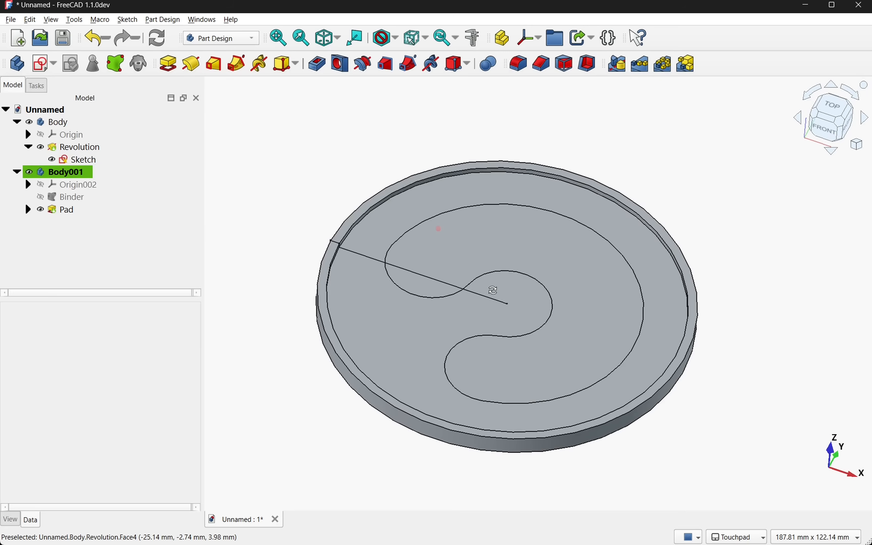
click(85, 160)
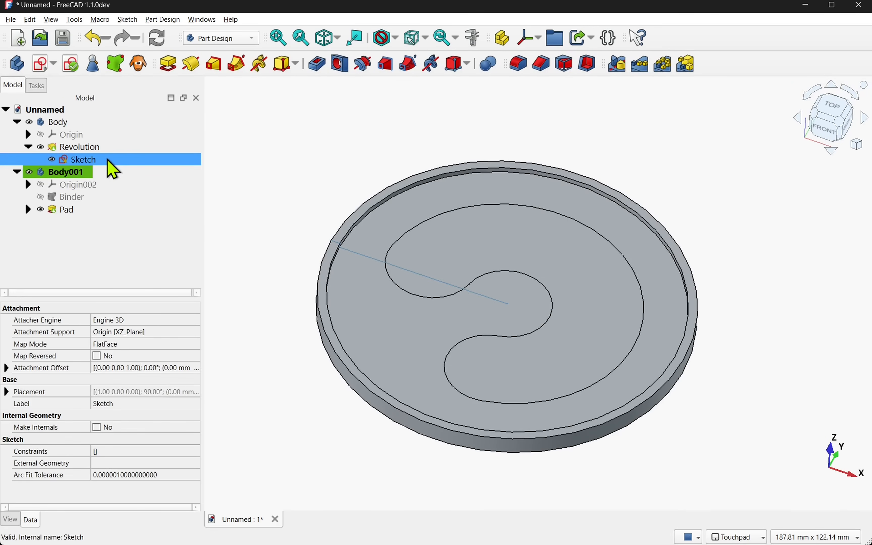
click(51, 160)
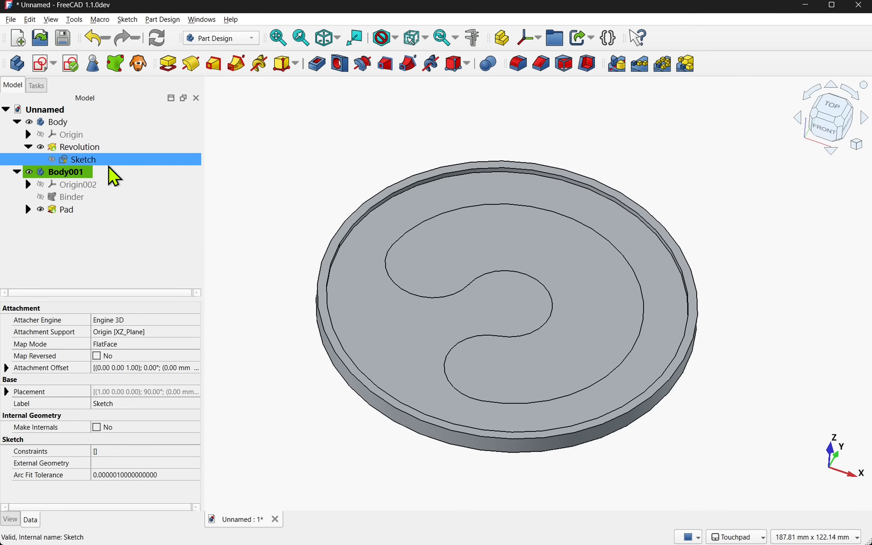
click(59, 121)
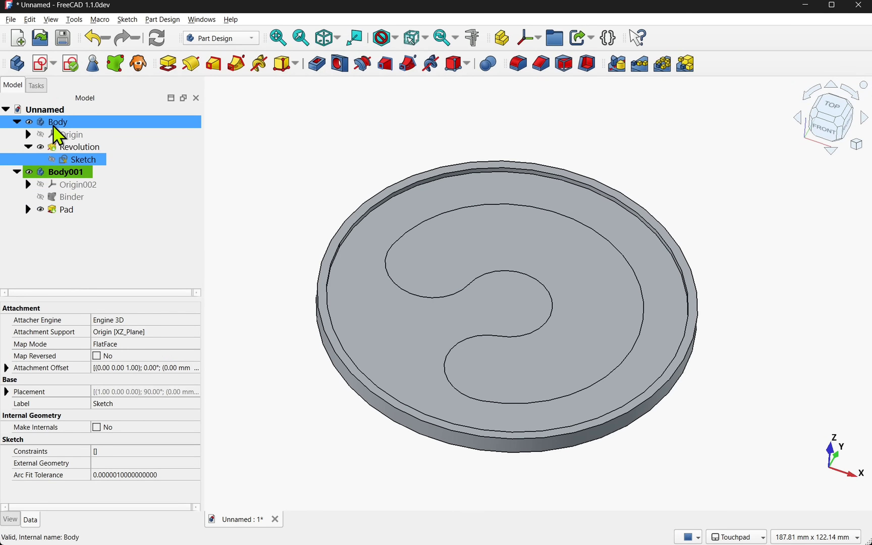
click(71, 134)
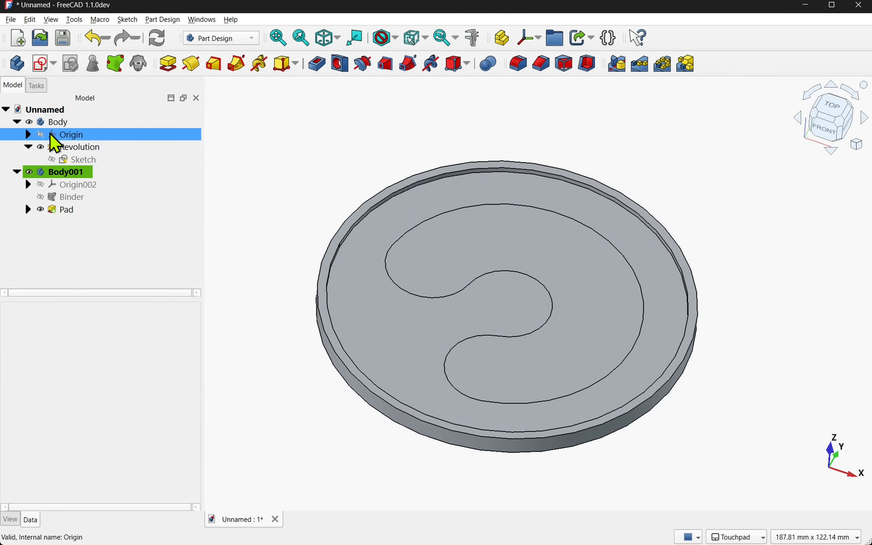
click(58, 122)
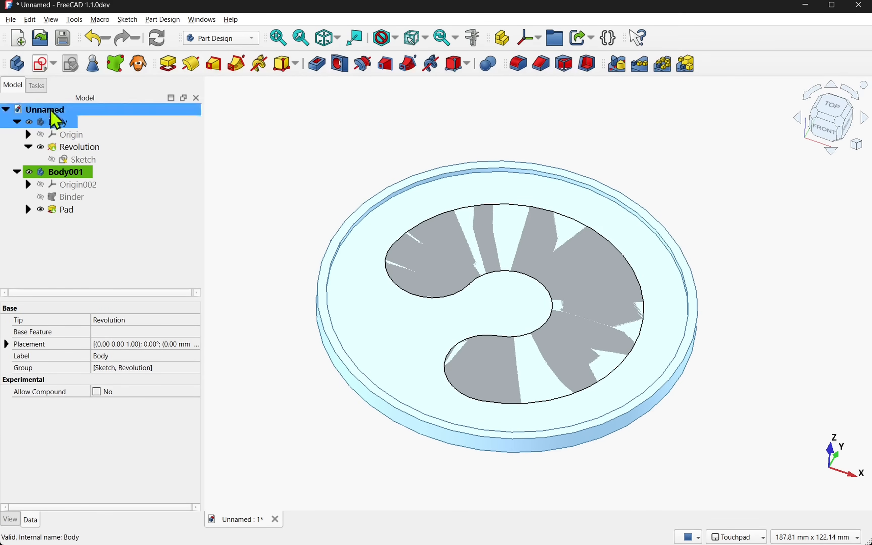
click(10, 18)
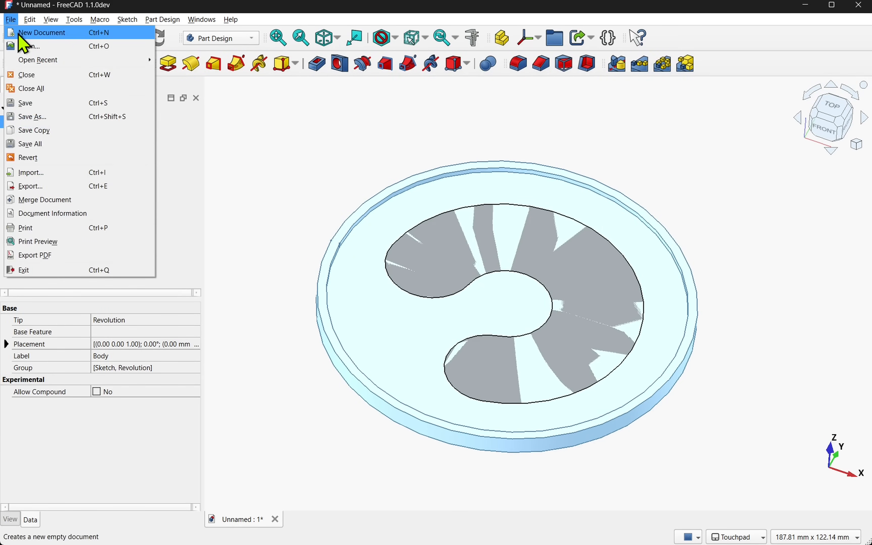
click(30, 186)
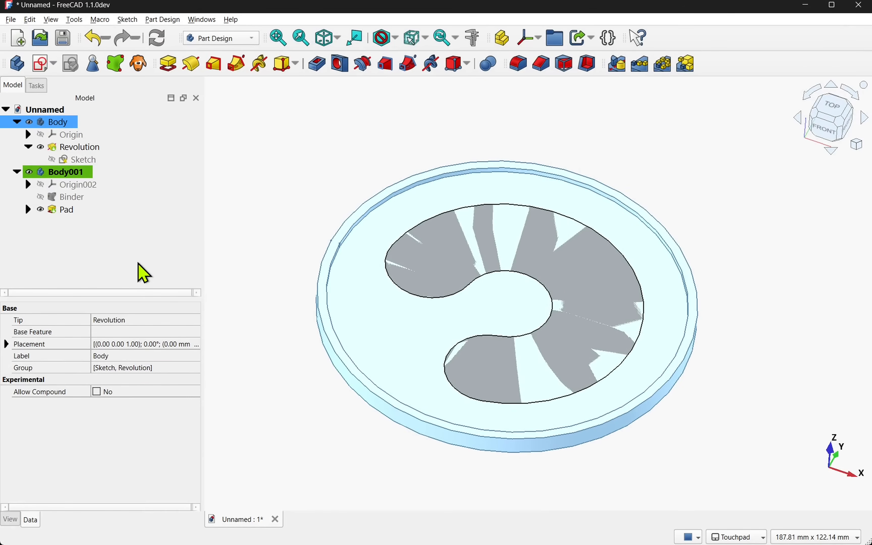
click(10, 18)
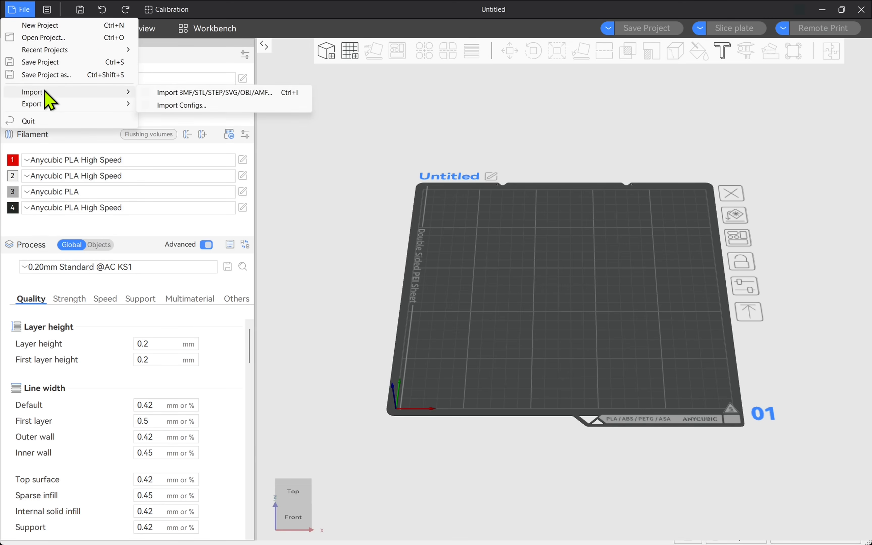
Import main.3mf onto the build plate and select the dish in per-object process settings
click(214, 93)
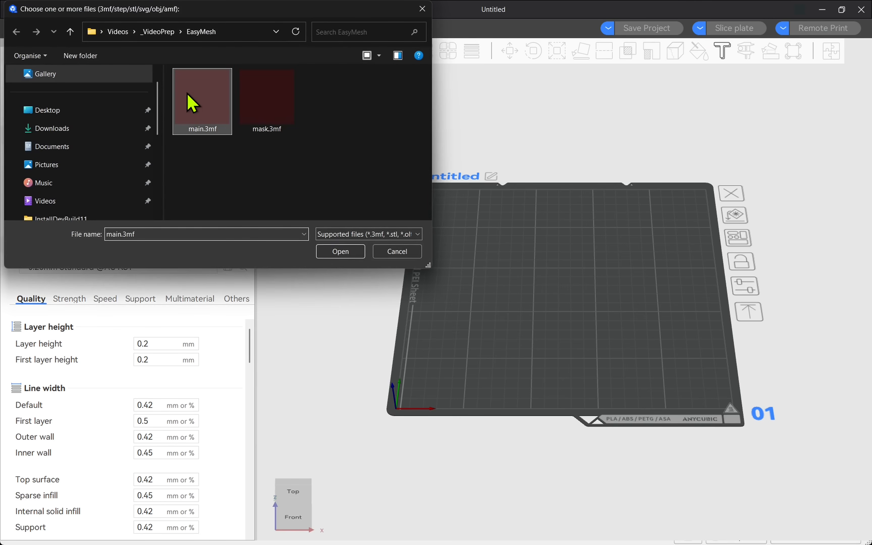
click(340, 252)
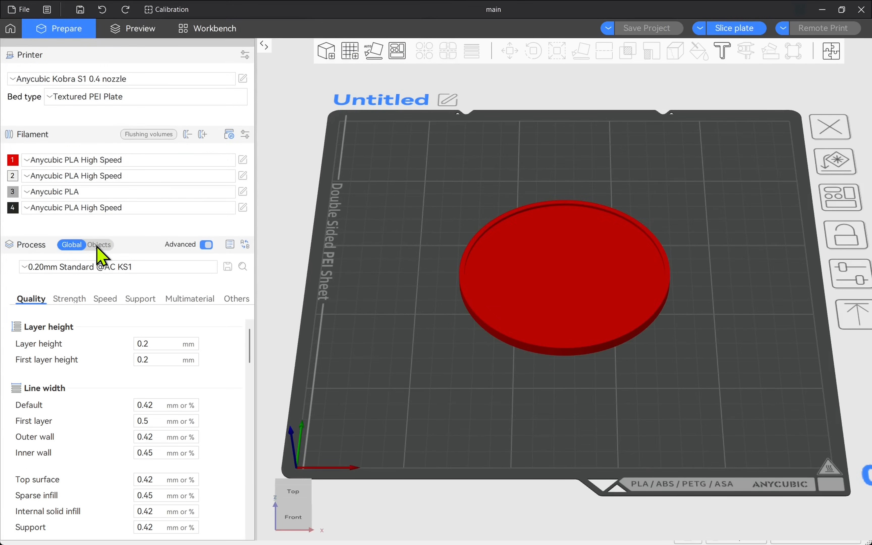
click(99, 245)
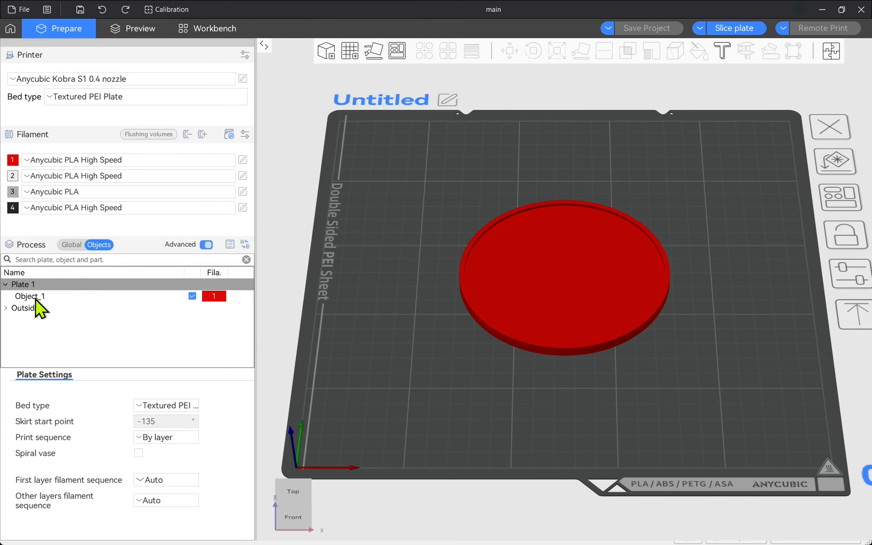
click(30, 295)
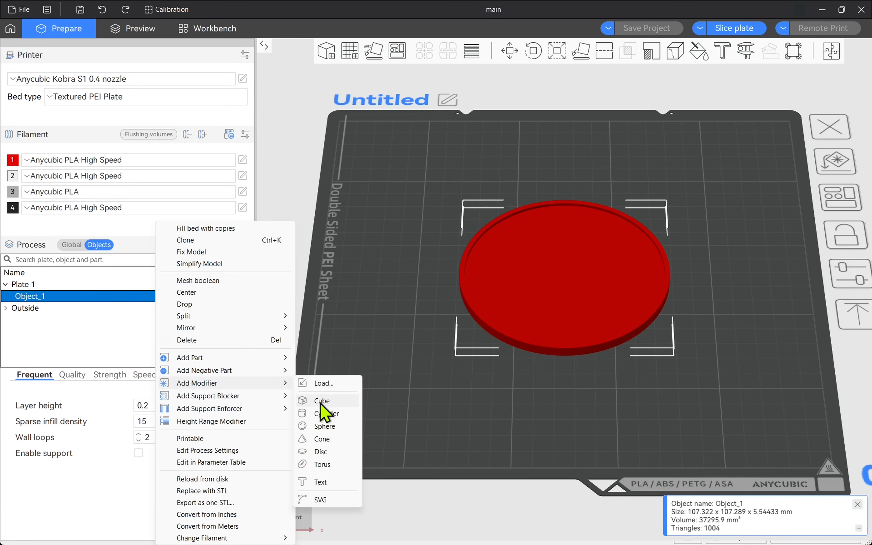
mouse_move(340, 386)
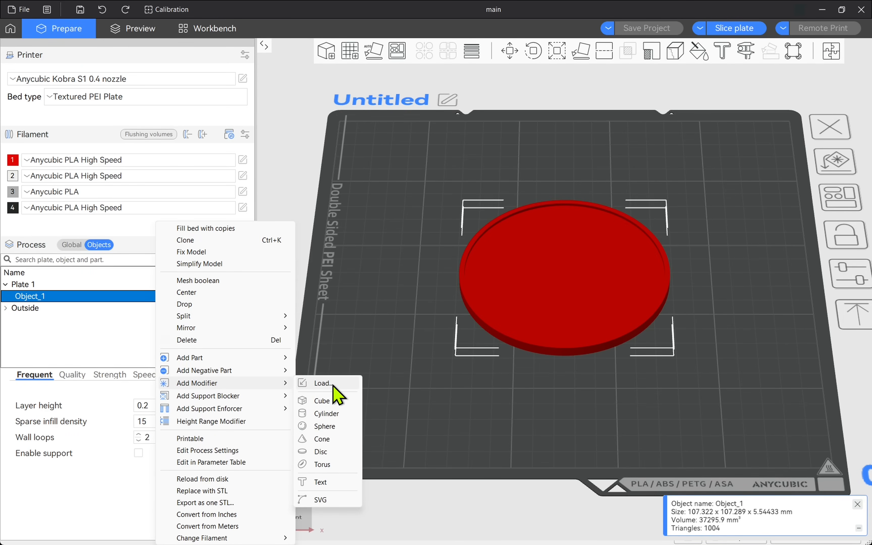
Load mask.3mf from file as a modifier inside the dish object
click(323, 383)
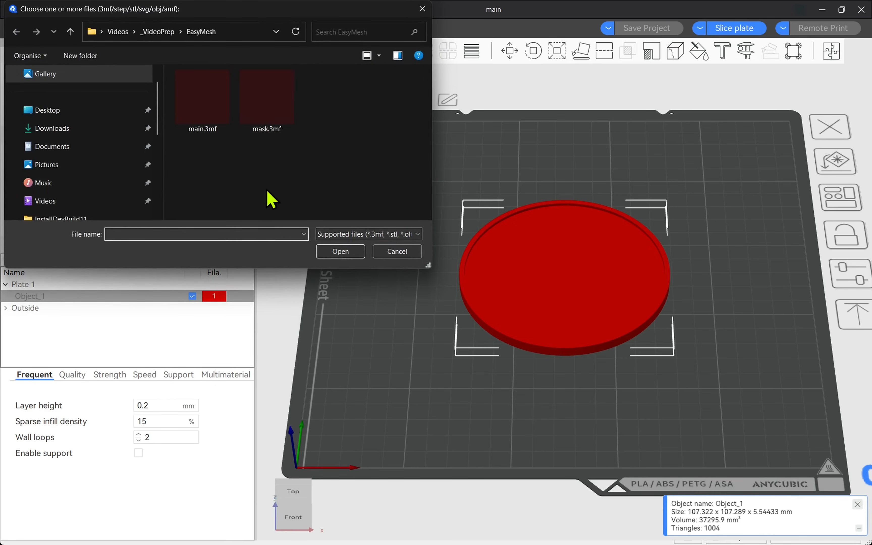
click(267, 96)
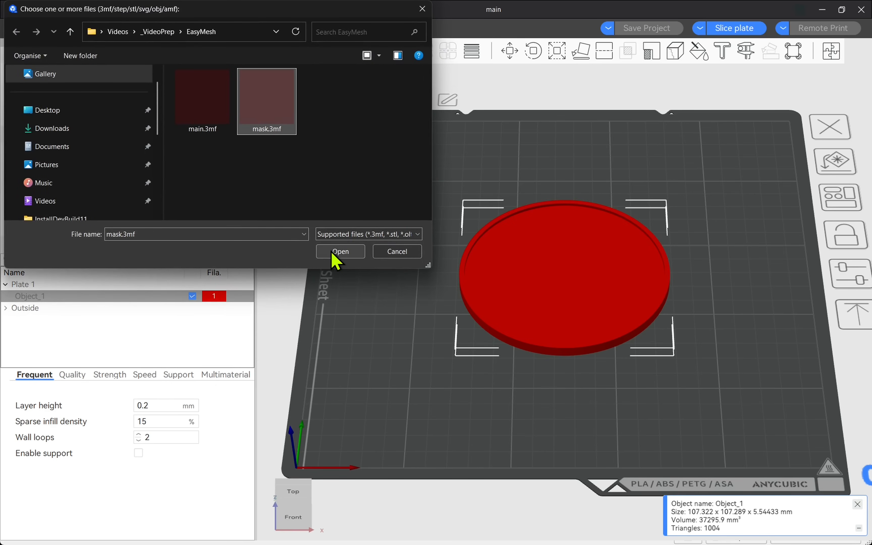
click(339, 250)
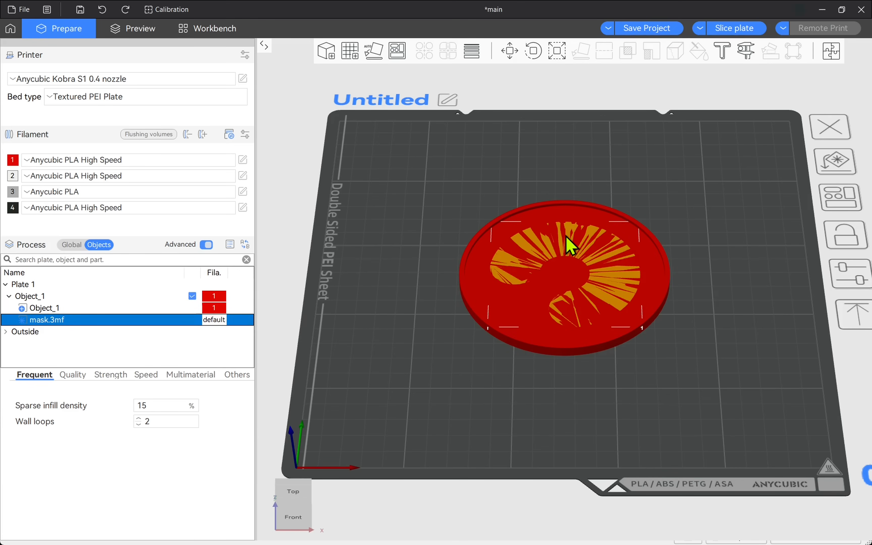
mouse_move(64, 336)
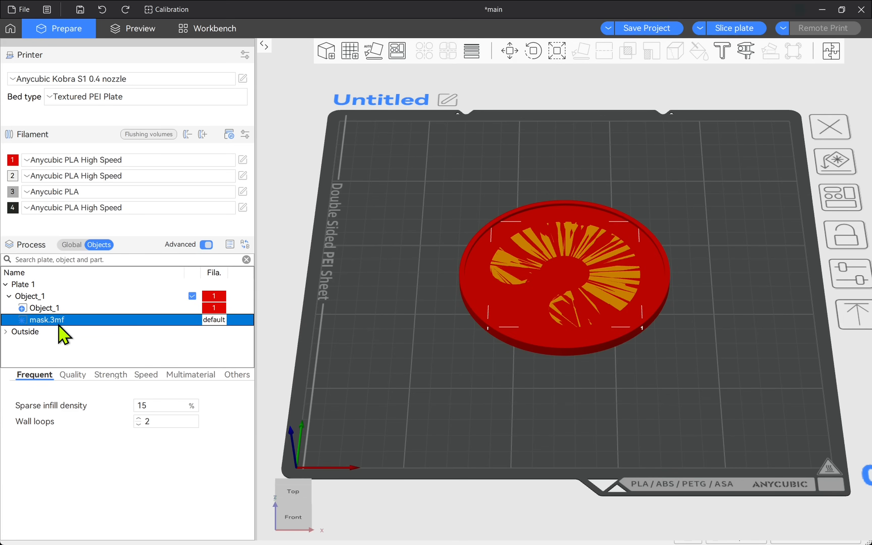
mouse_move(114, 389)
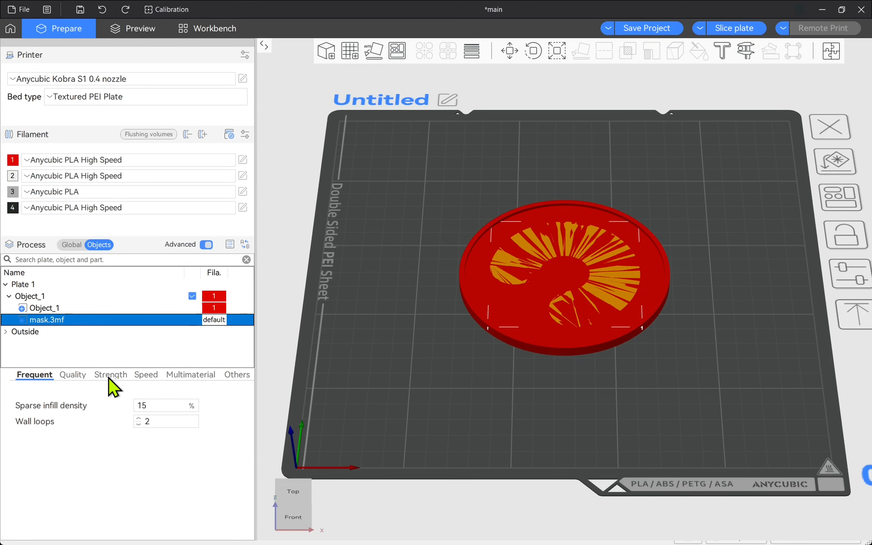
In the mask's Strength settings set top and bottom shell layers to 0
click(111, 375)
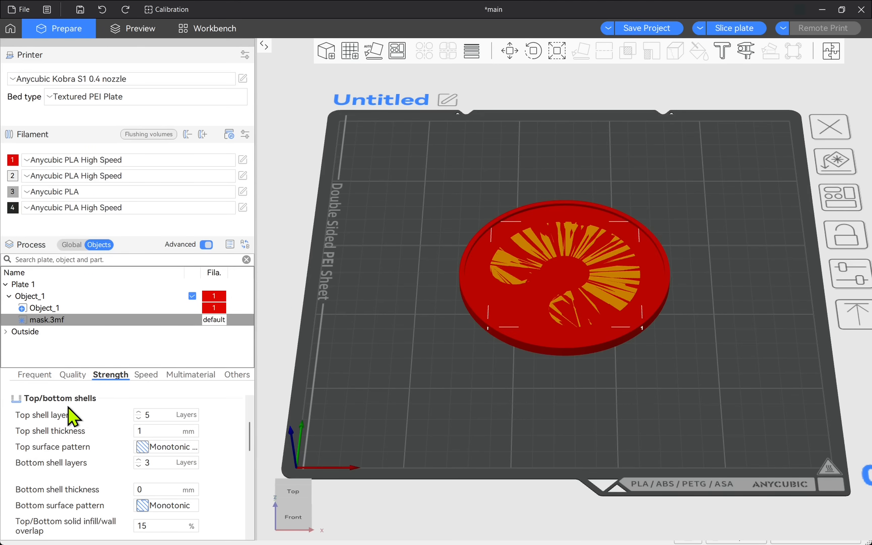
click(165, 414)
text(0)
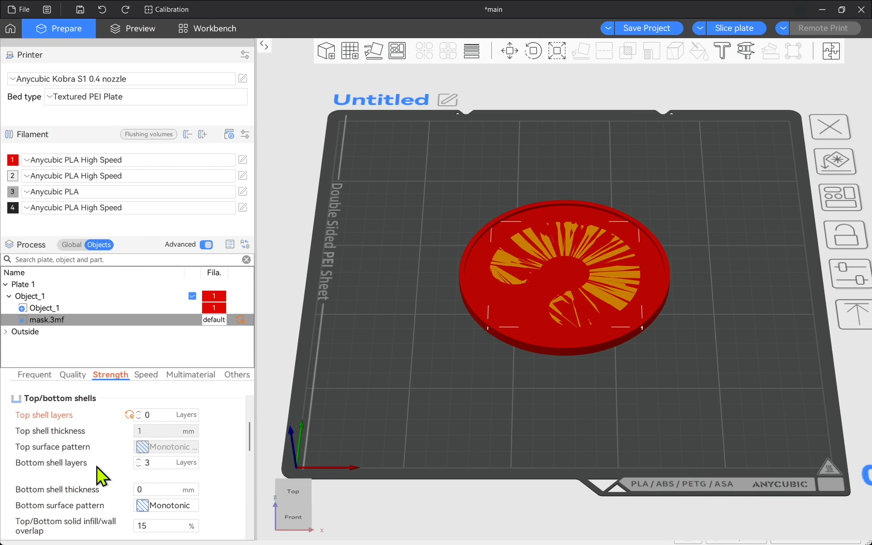
click(165, 462)
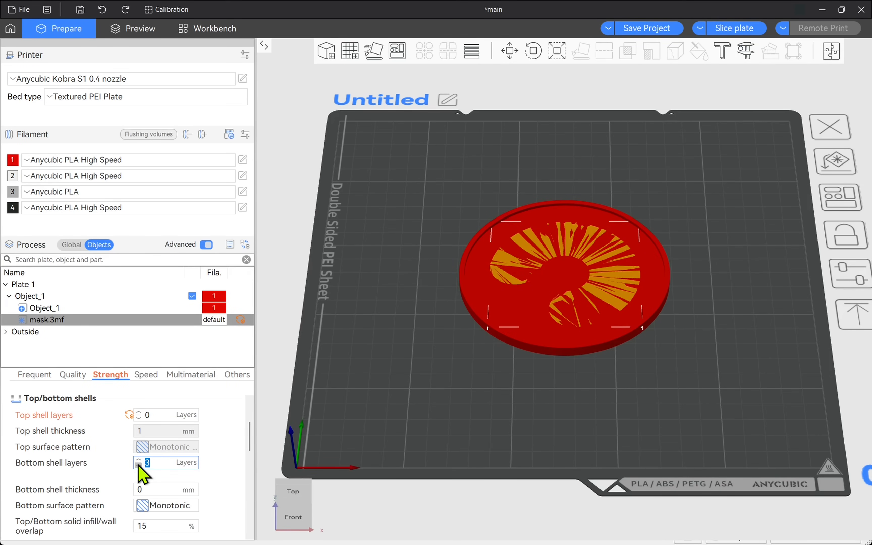
click(139, 467)
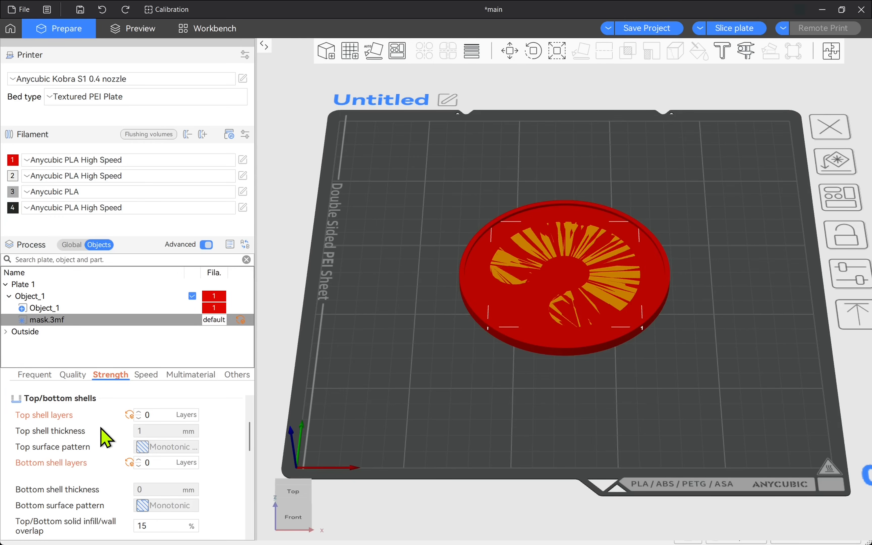
mouse_move(757, 47)
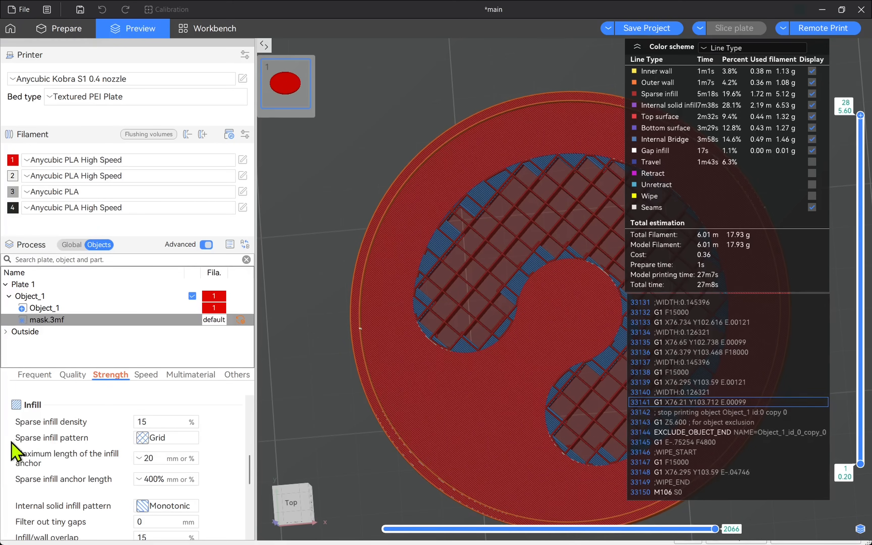
Set the mask's sparse infill pattern to Honeycomb and re-slice the plate
click(165, 437)
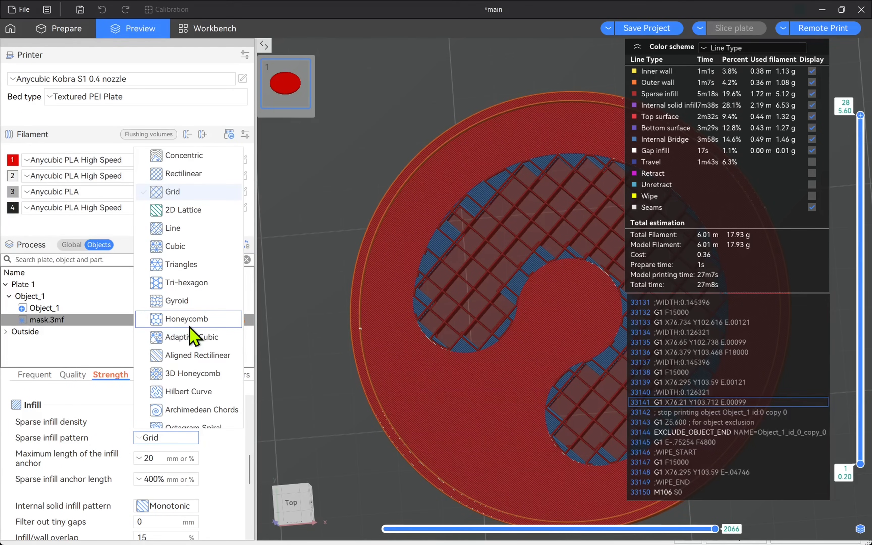
click(188, 318)
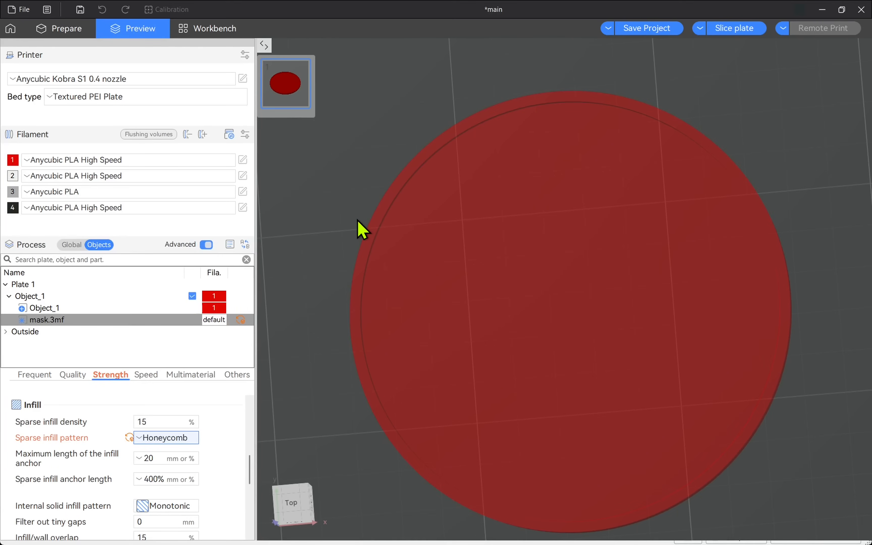
click(735, 28)
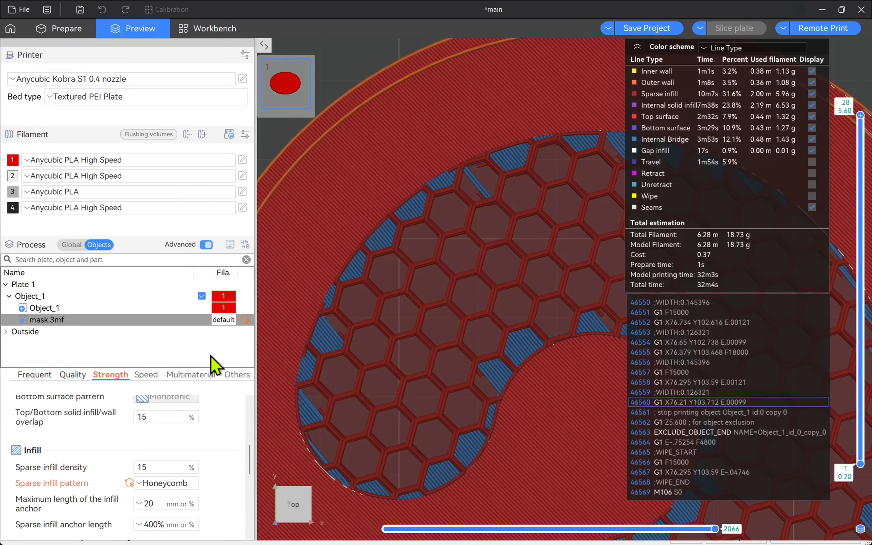
click(34, 374)
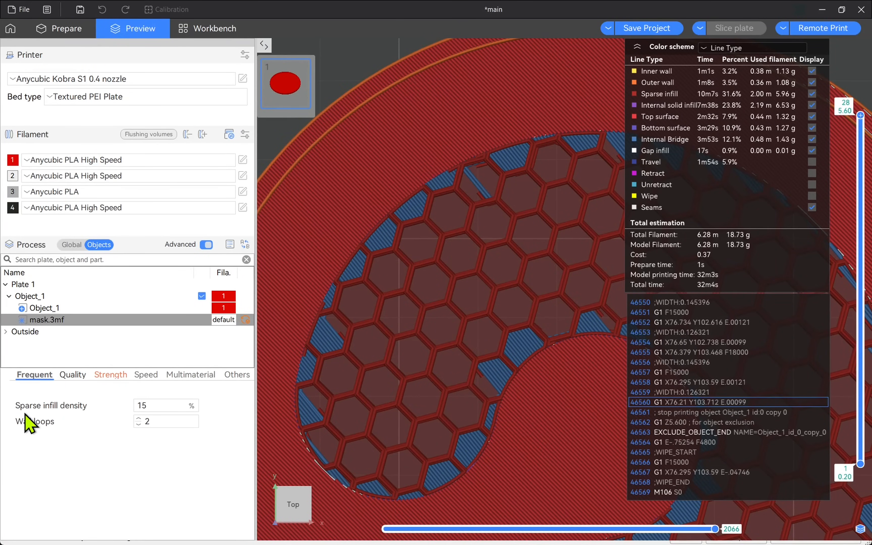
mouse_move(154, 447)
text(0)
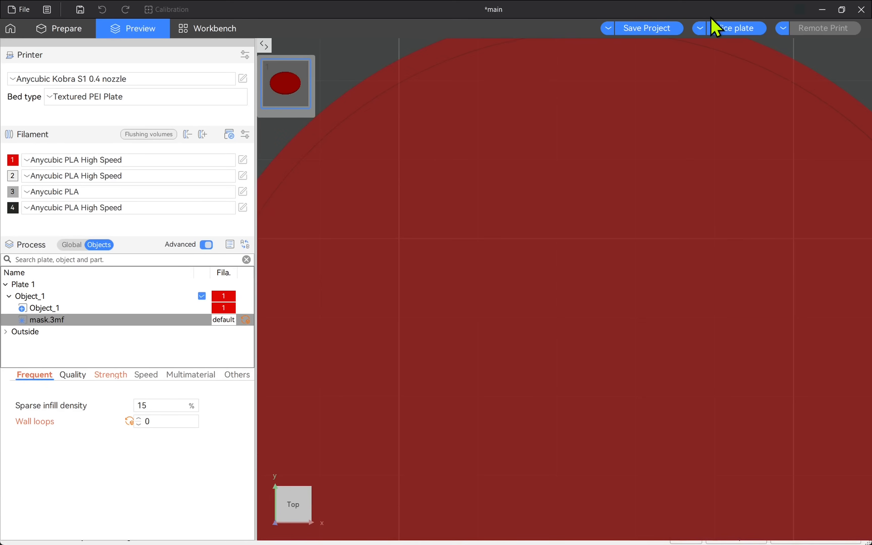
Slice with the mask's wall loops at 0, then restore the wall loop count to 2
click(734, 28)
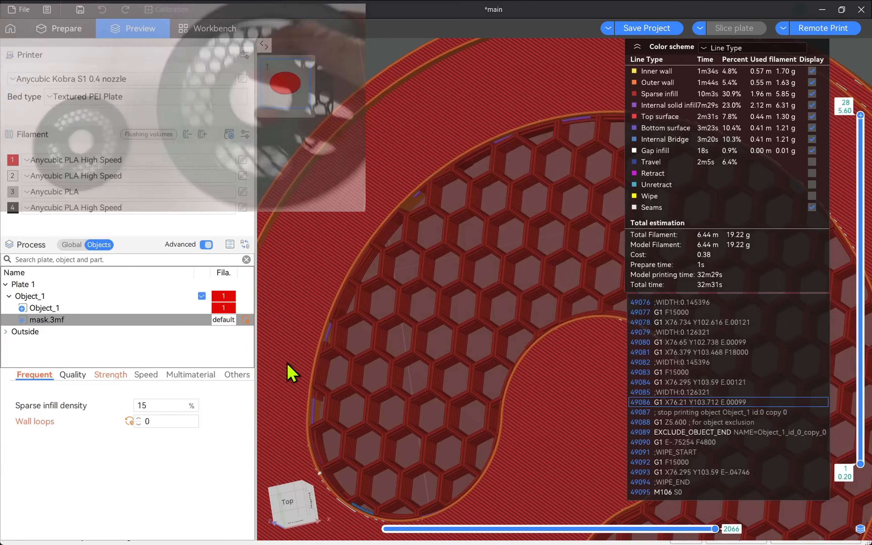
click(164, 421)
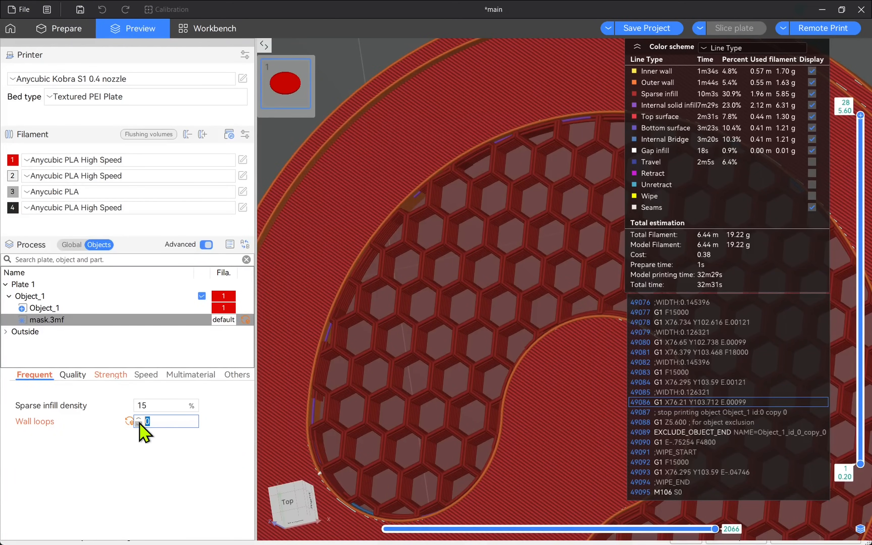
click(110, 375)
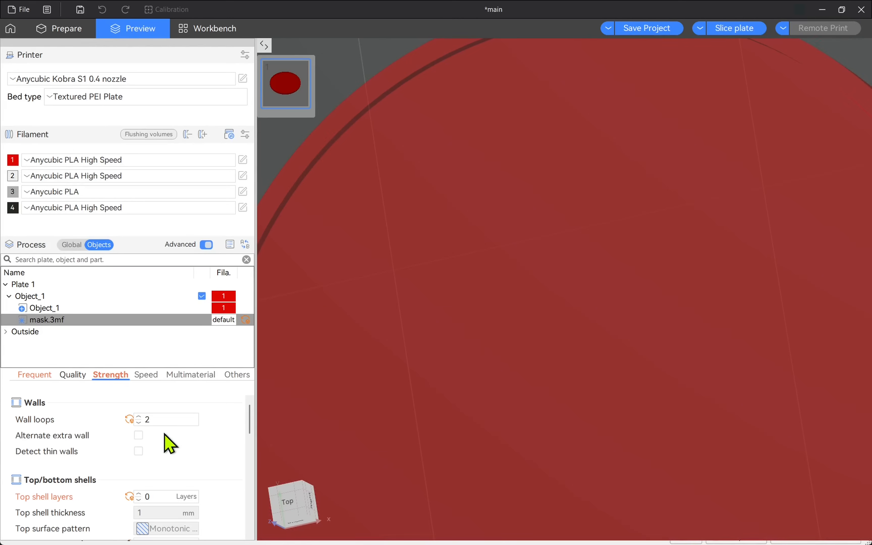
Set the mask's infill/wall overlap to 0 and re-slice to compare
scroll(down, 3)
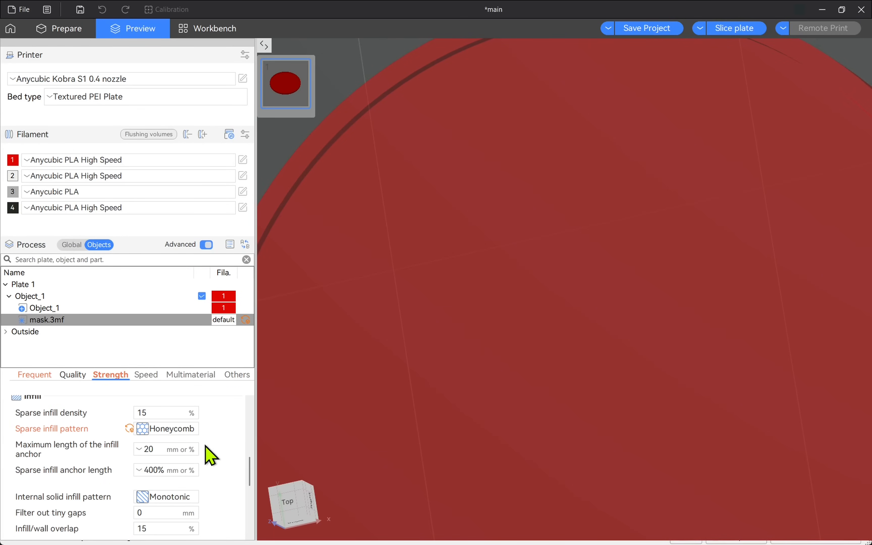
mouse_move(86, 536)
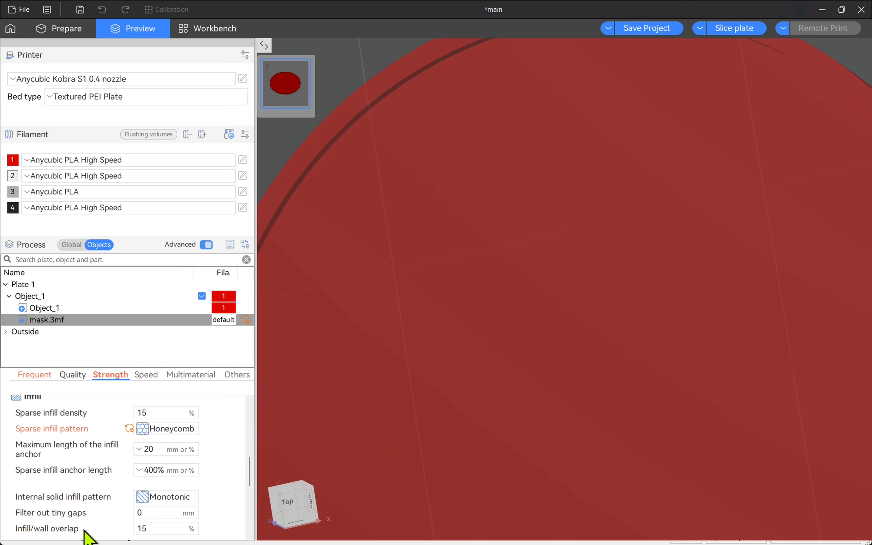
mouse_move(713, 65)
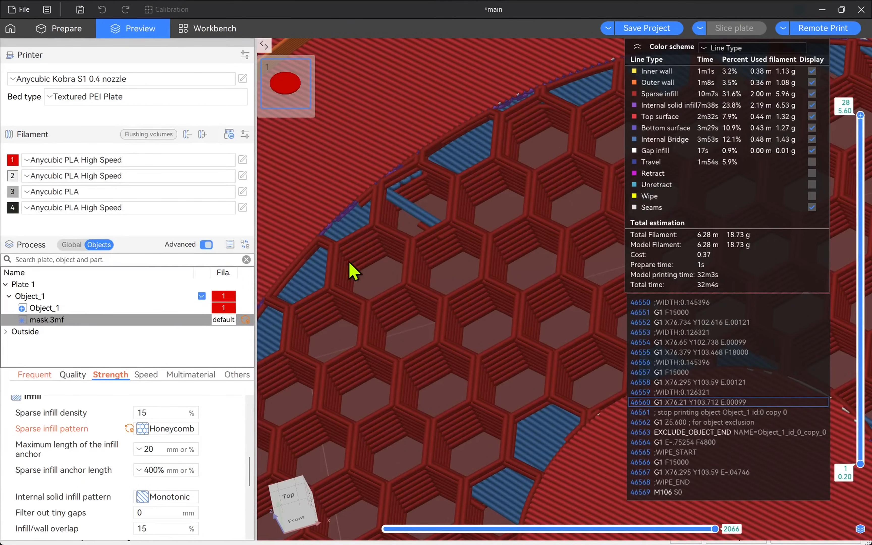
click(165, 528)
text(5)
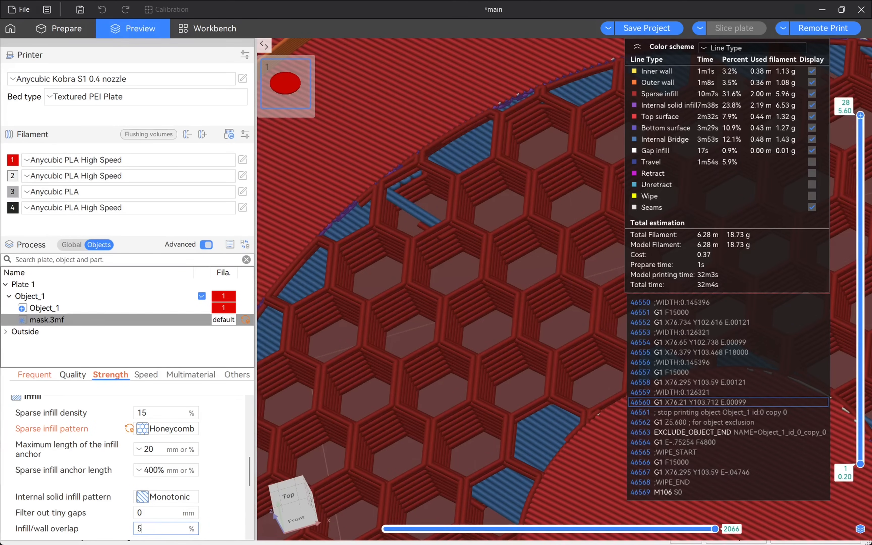
text(0)
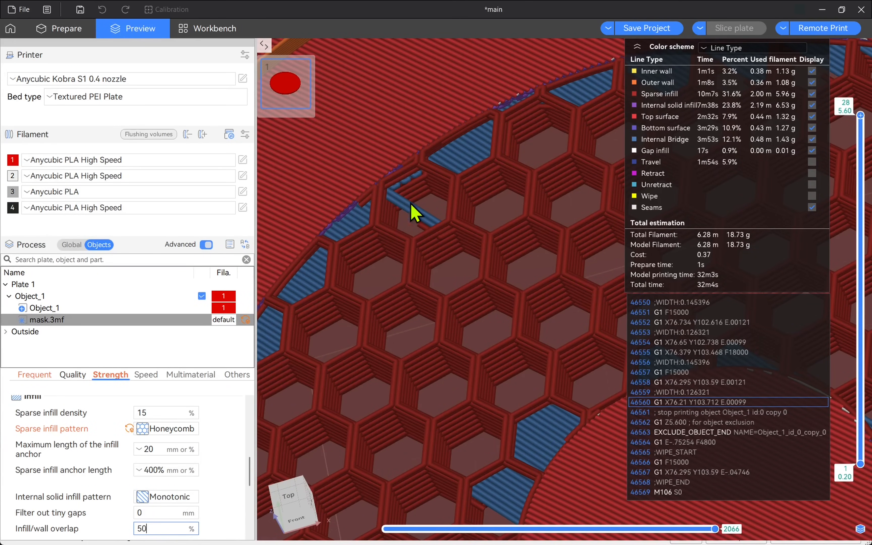
click(734, 27)
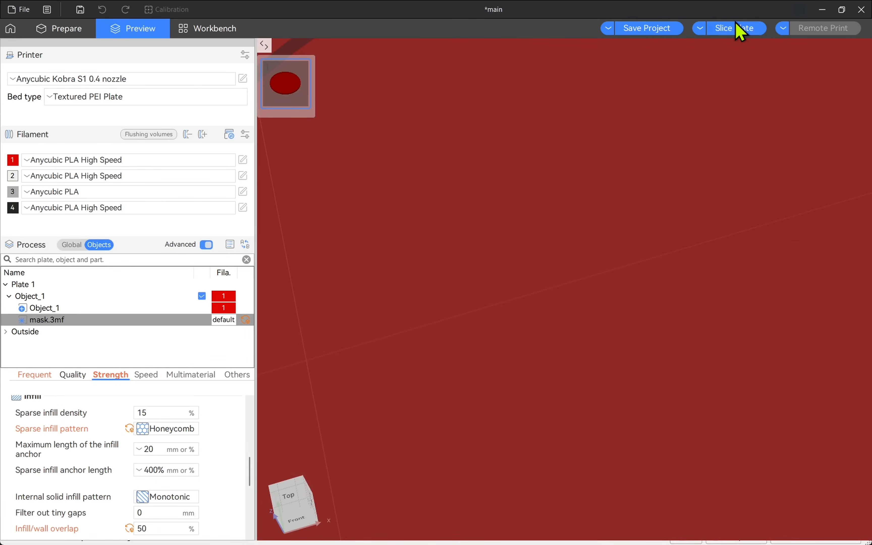
click(723, 28)
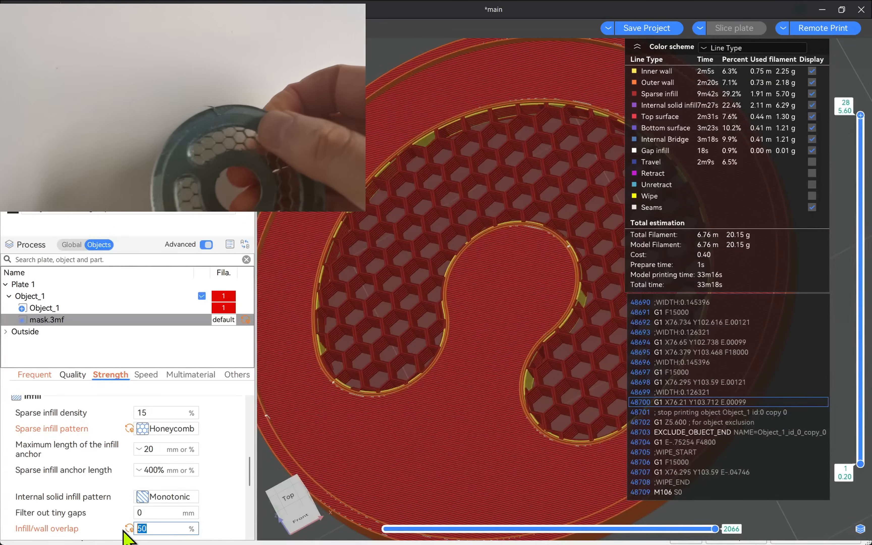
Raise infill/wall overlap to 100% and re-slice so the honeycomb bonds into the walls
text(100)
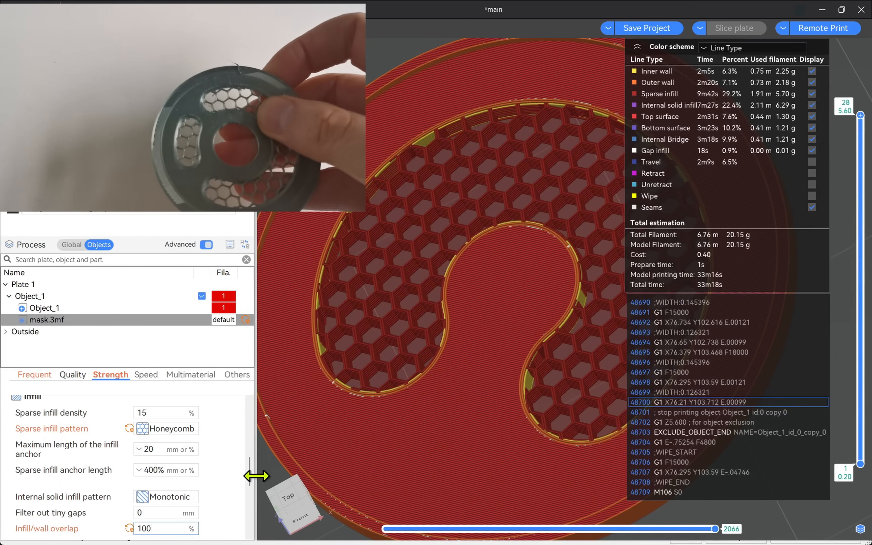
click(735, 28)
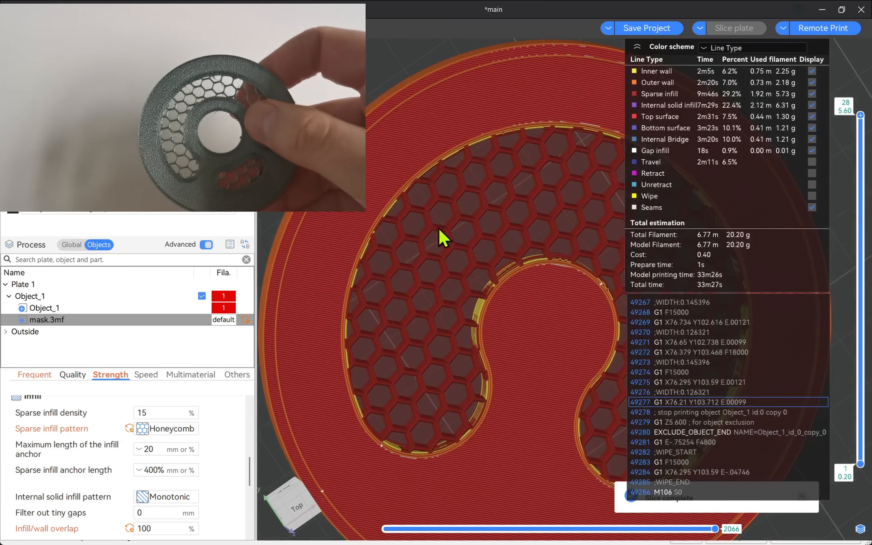
Set the mask modifier's Wall loops to 4 (after trying 8) and re-slice the plate
click(34, 375)
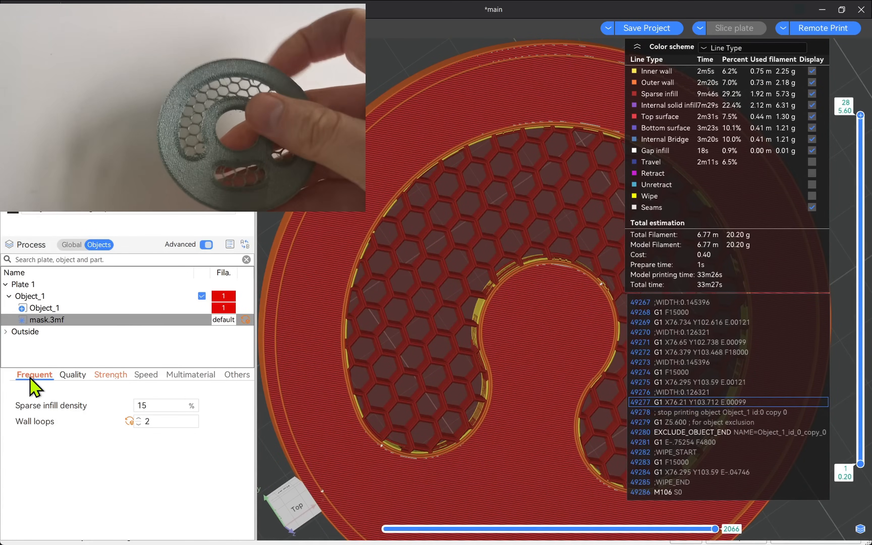
click(164, 421)
text(8)
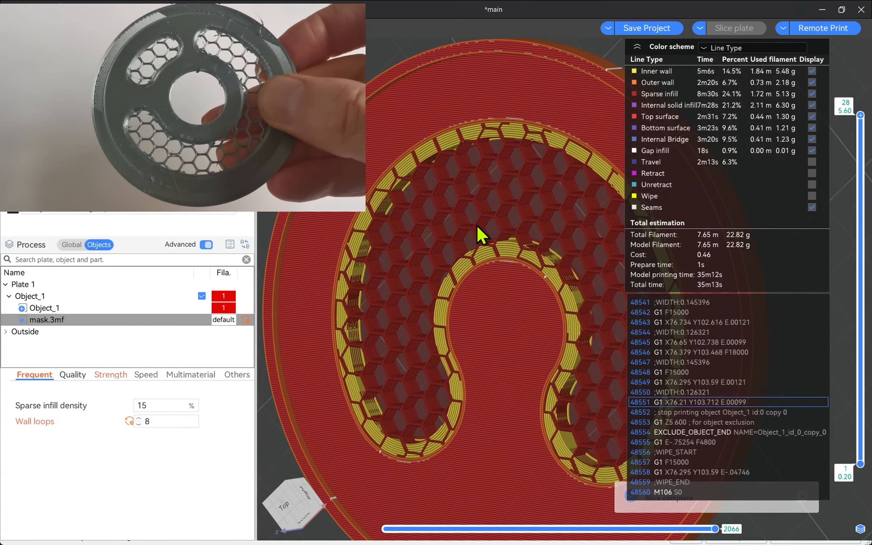
click(161, 421)
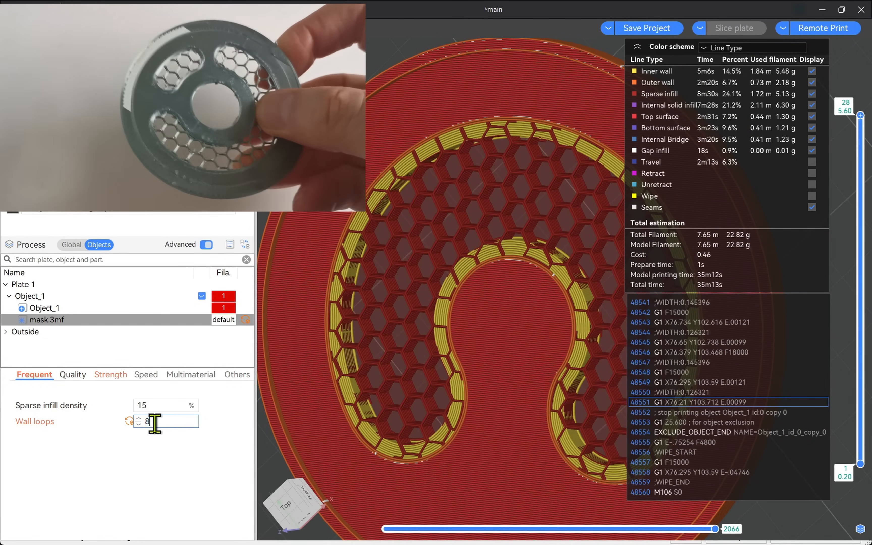
click(156, 421)
text(4)
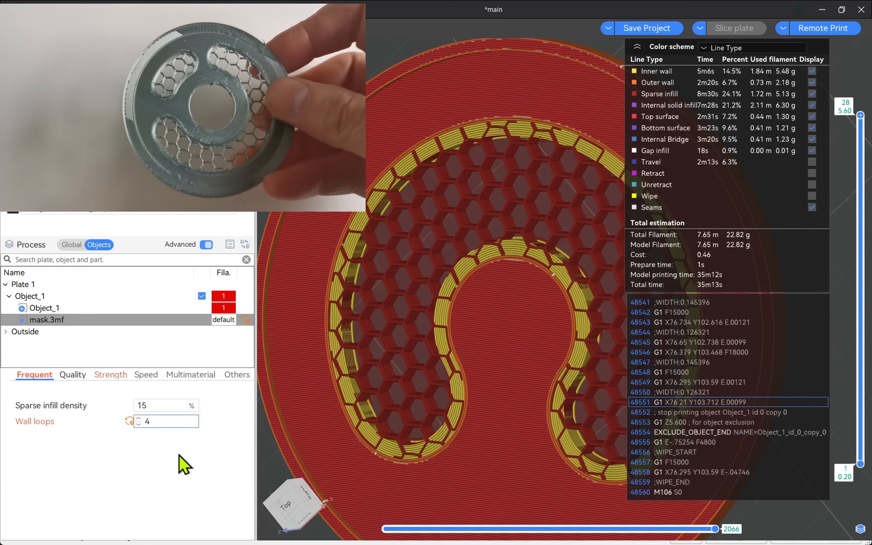
click(733, 28)
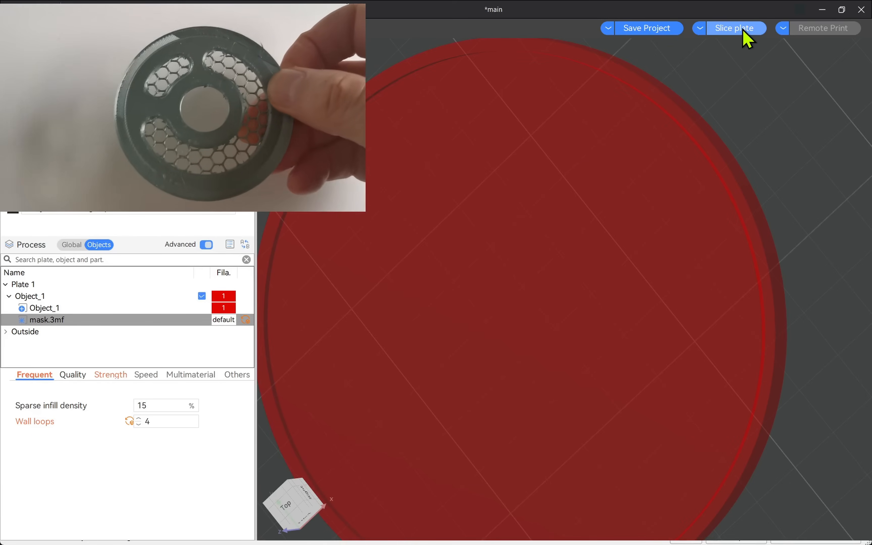
click(734, 28)
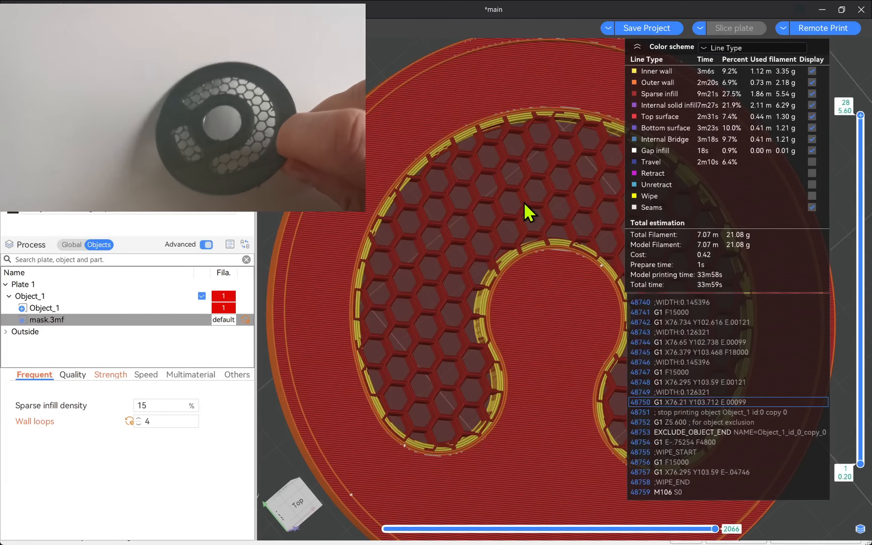
mouse_move(485, 233)
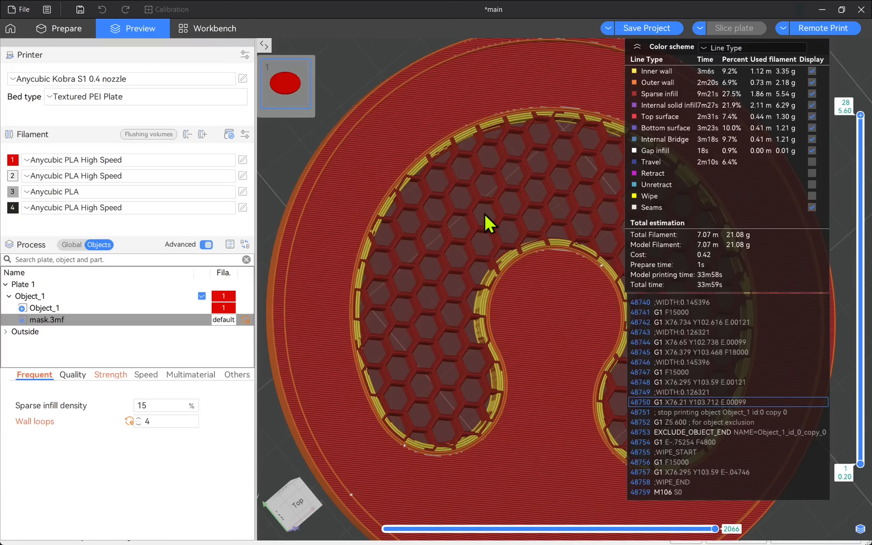
mouse_move(470, 225)
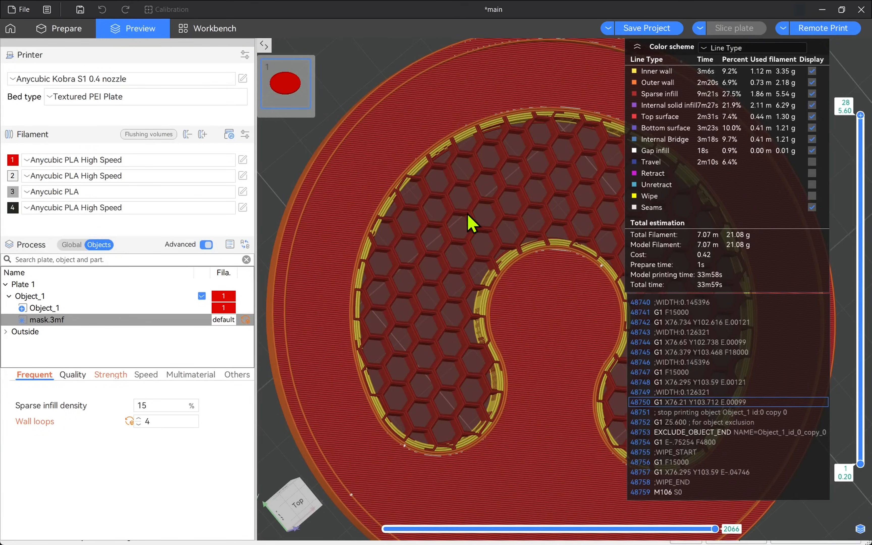
mouse_move(83, 422)
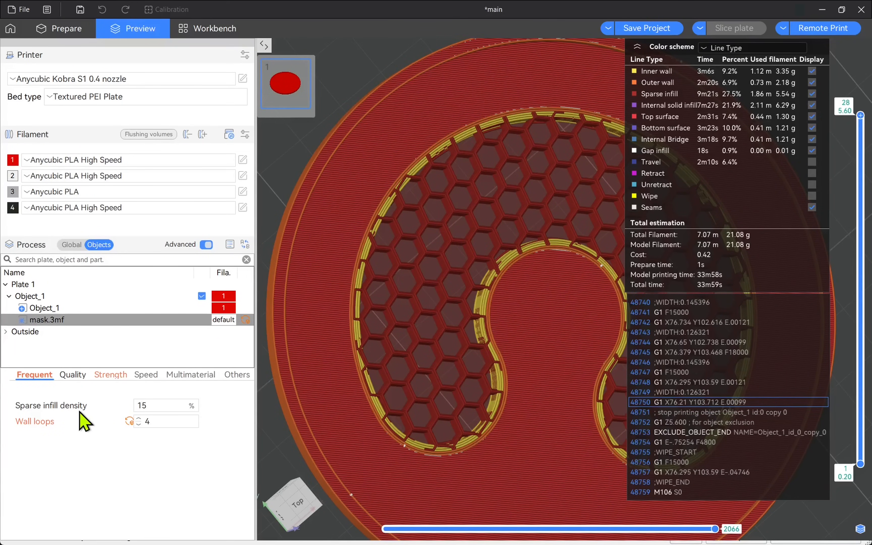
Raise the mask region's Sparse infill density through 5% to 40%, re-slicing after each change
click(161, 405)
text(5)
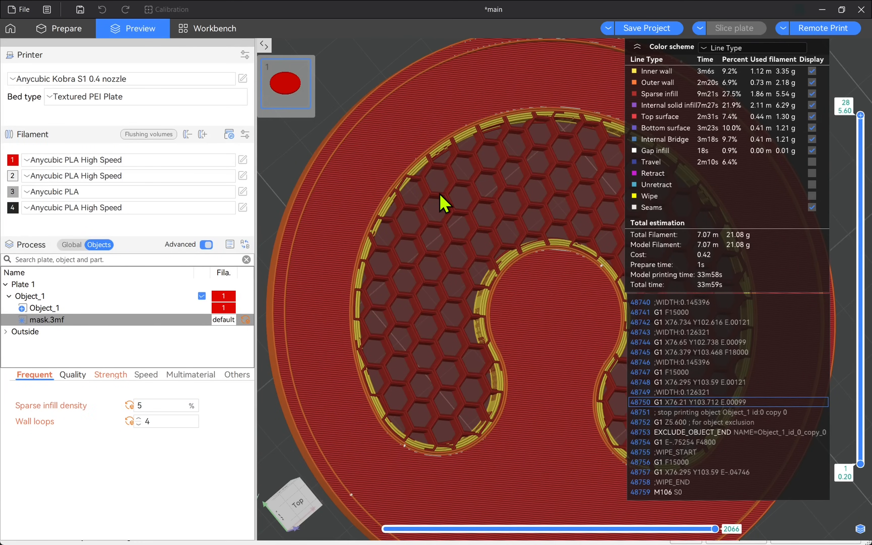
click(734, 28)
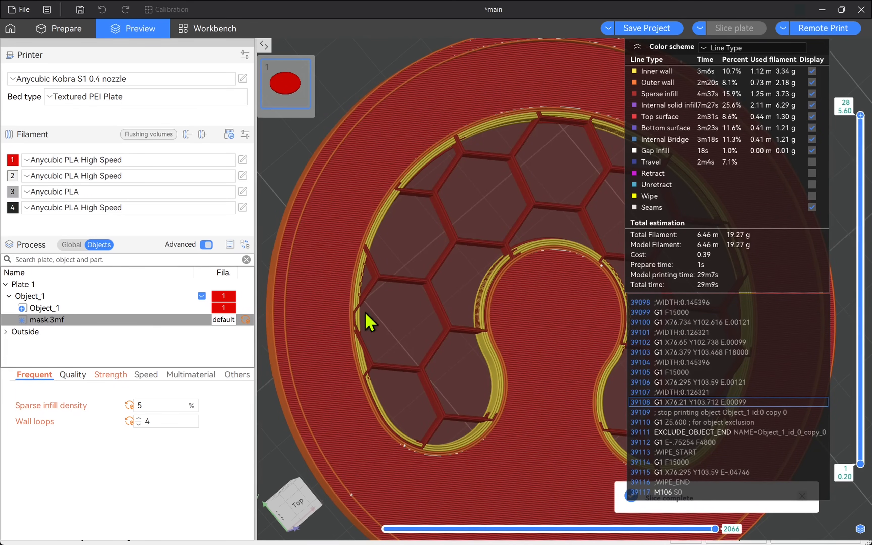
click(161, 404)
text(4)
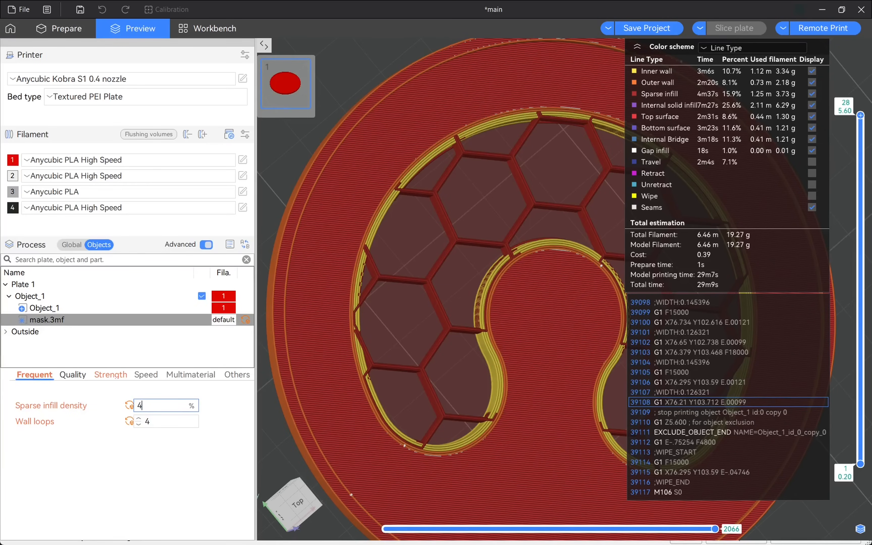
text(0)
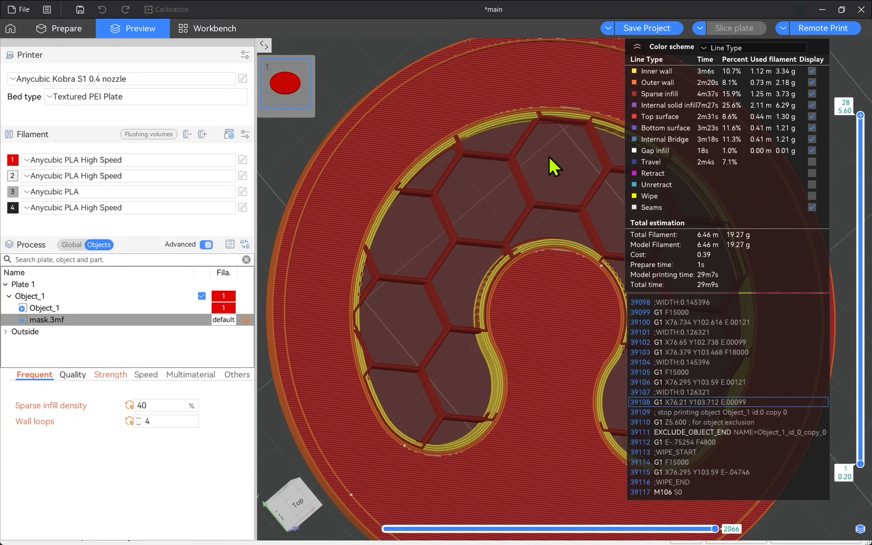
click(735, 27)
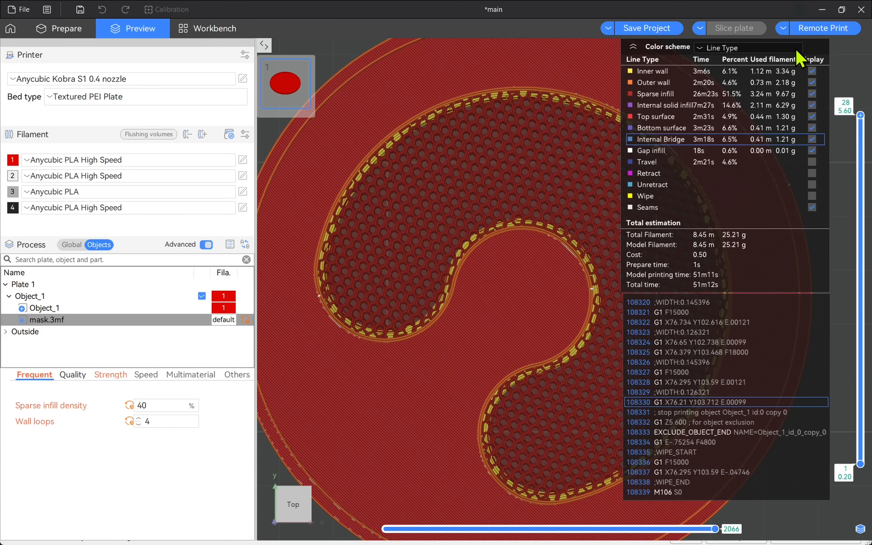
mouse_move(823, 28)
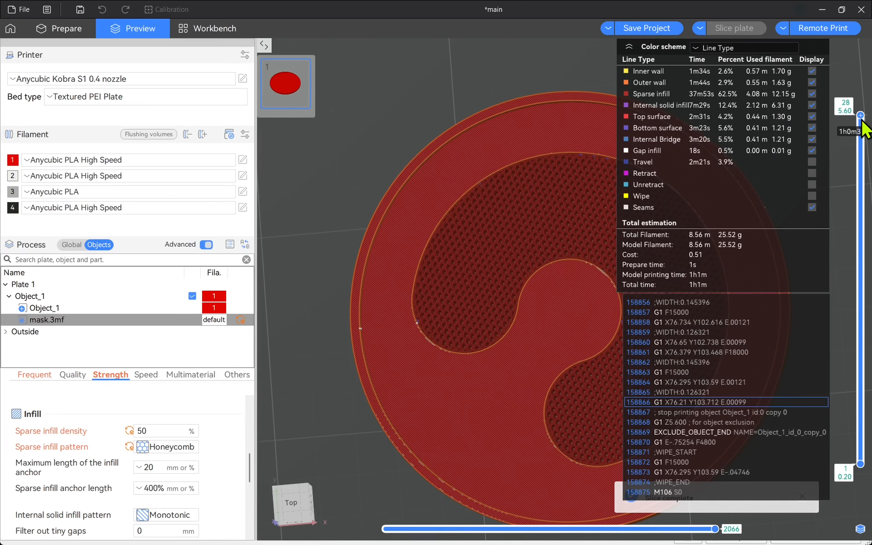
Lower the layer slider to layer 14 to inspect grid infill around the honeycomb crescent
drag(861, 115, 861, 162)
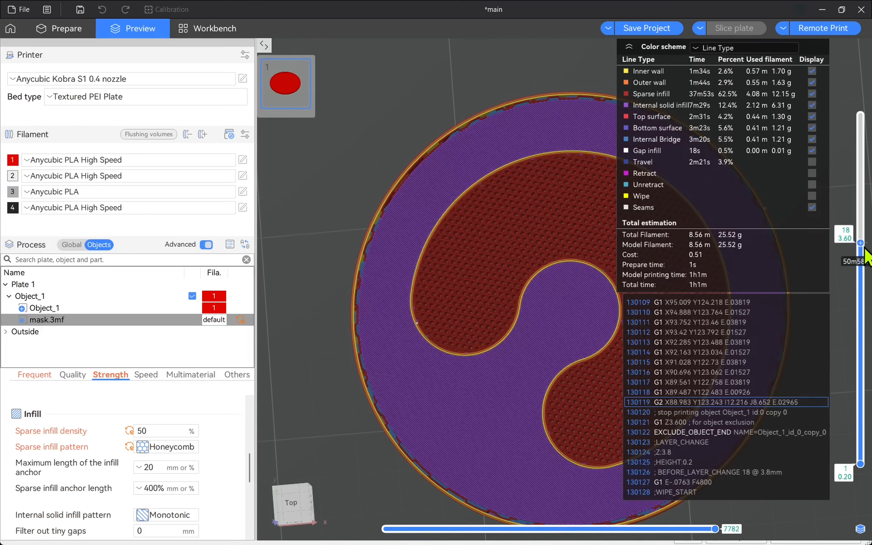
drag(861, 228, 861, 295)
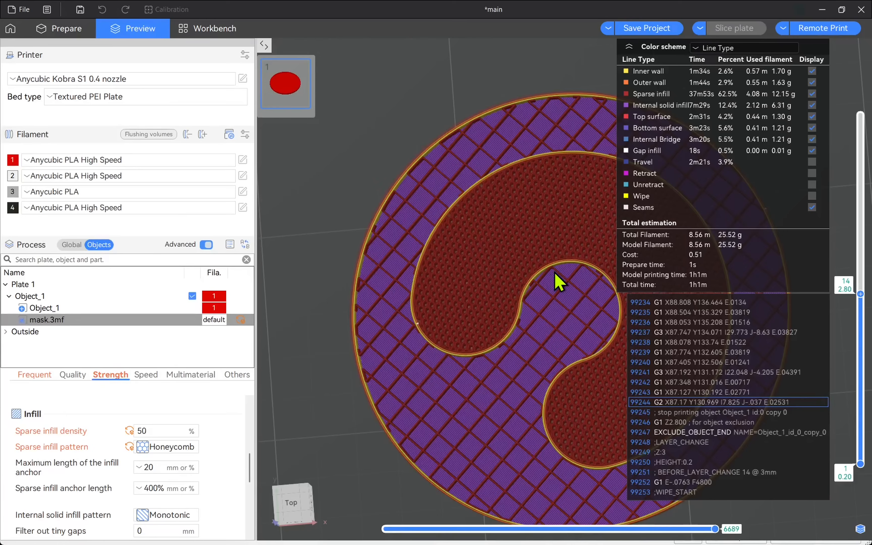
mouse_move(475, 300)
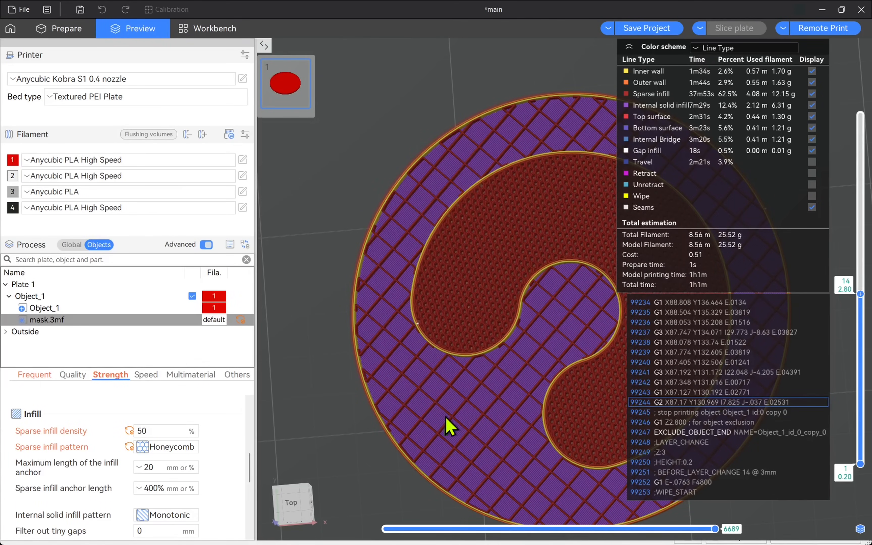
mouse_move(496, 400)
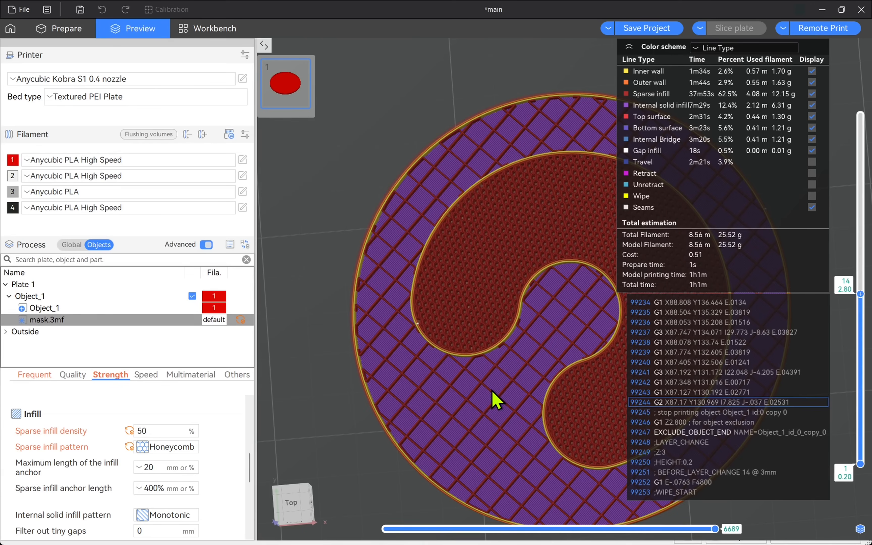
mouse_move(489, 370)
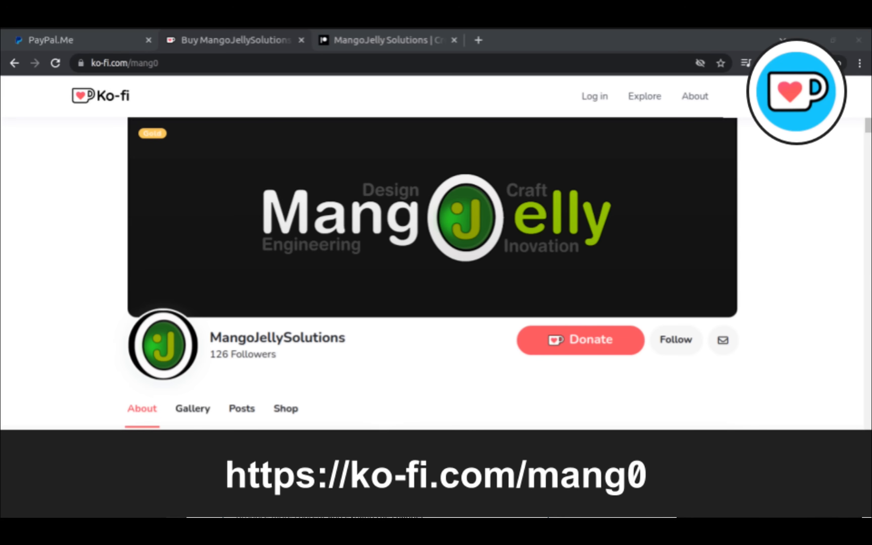
Show the PayPal.Me donation page, then move on to the YouTube channel page
click(79, 39)
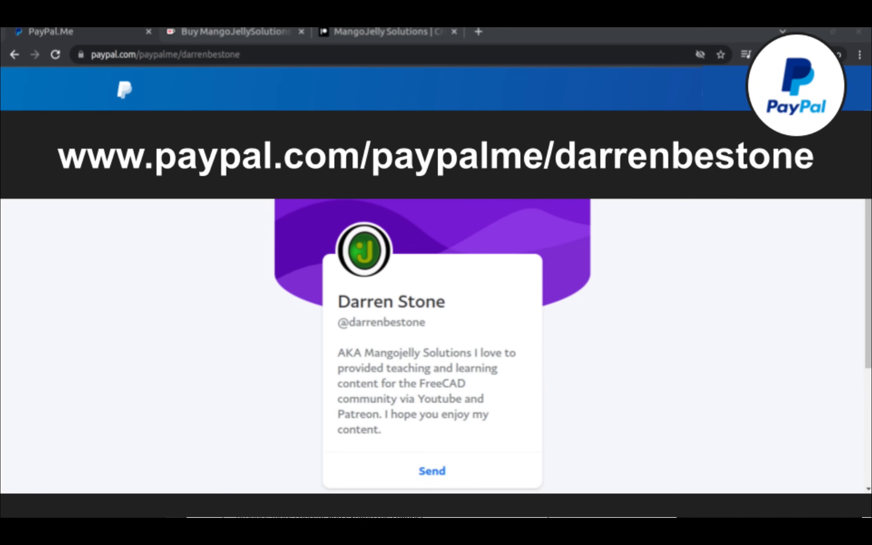
click(386, 39)
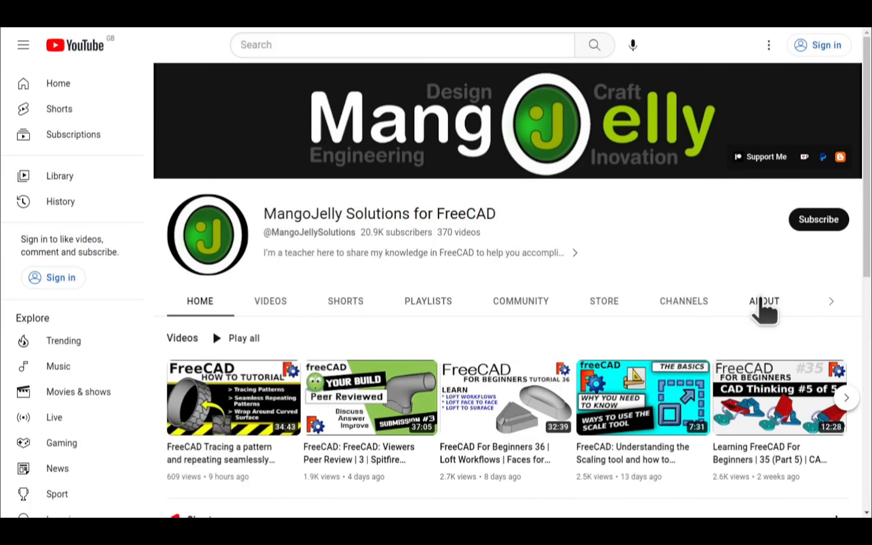
View the channel's About page and highlight its PayPal, Ko-fi and Patreon donation links
click(764, 301)
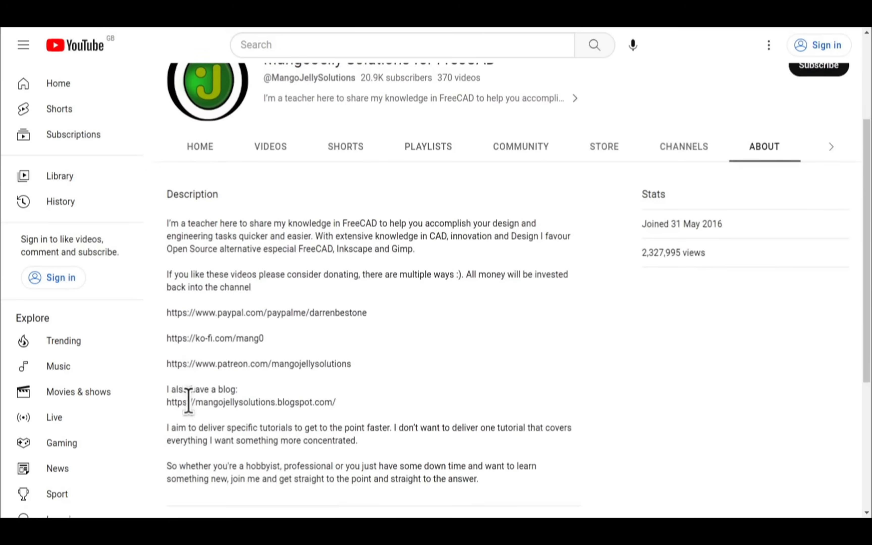
drag(167, 312, 350, 364)
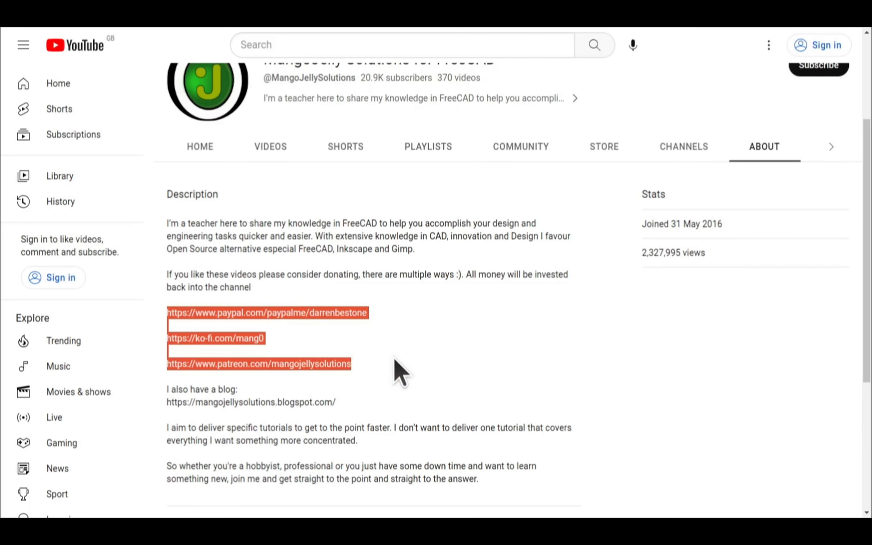
click(398, 371)
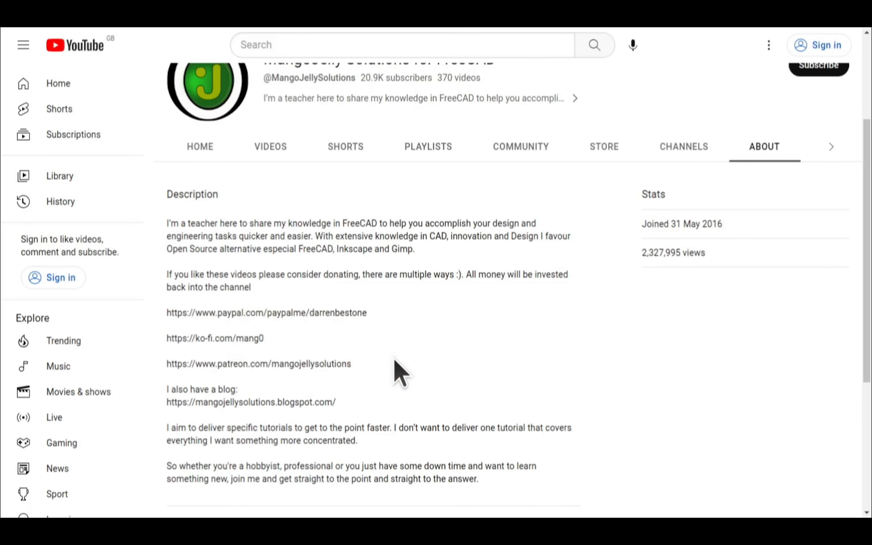